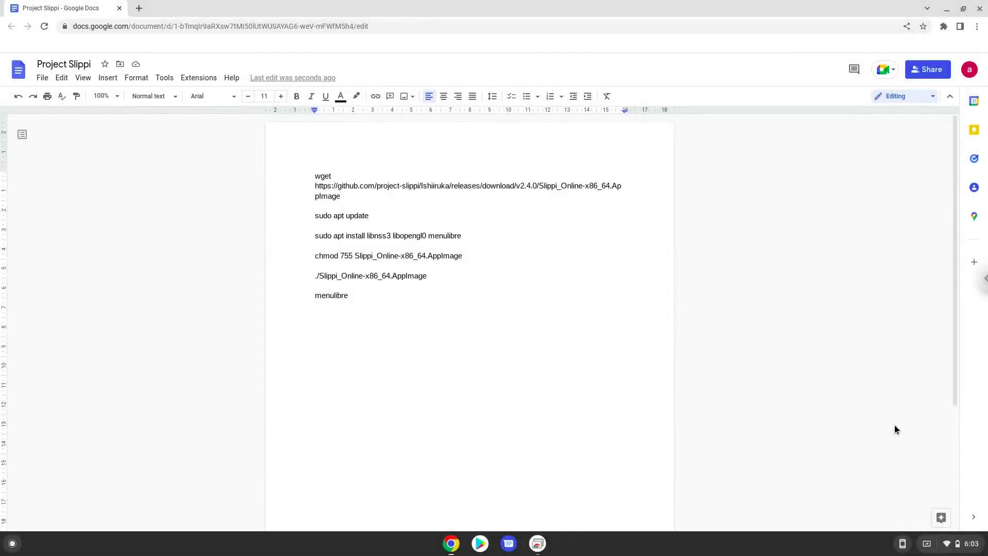
# Open ChromeOS Settings and go to the Advanced Developers section.
pyautogui.click(370, 216)
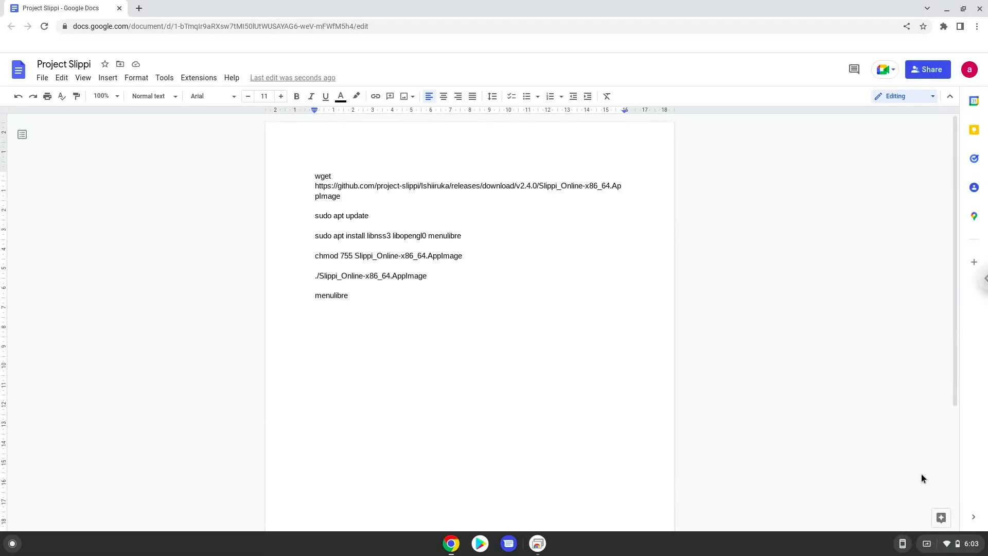
pyautogui.click(370, 215)
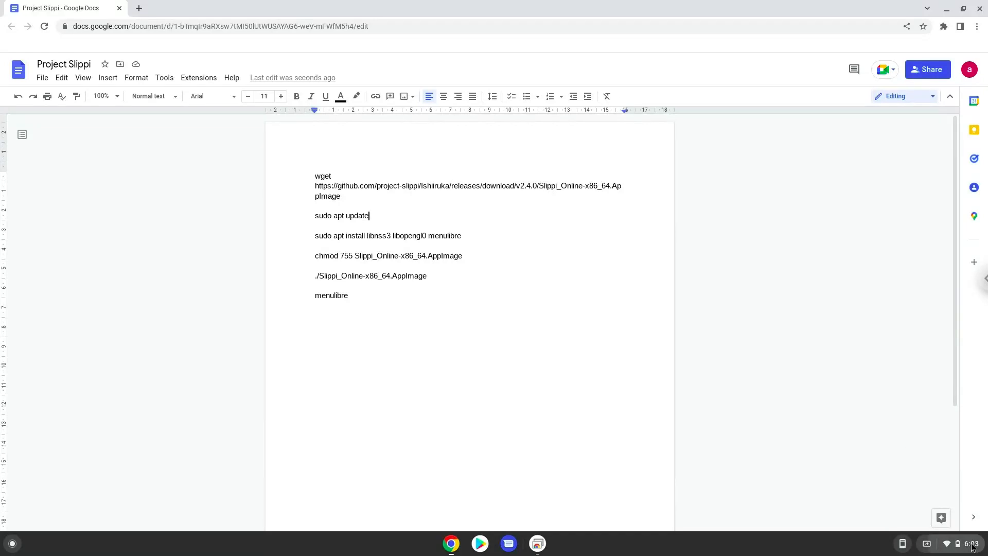
pyautogui.click(963, 544)
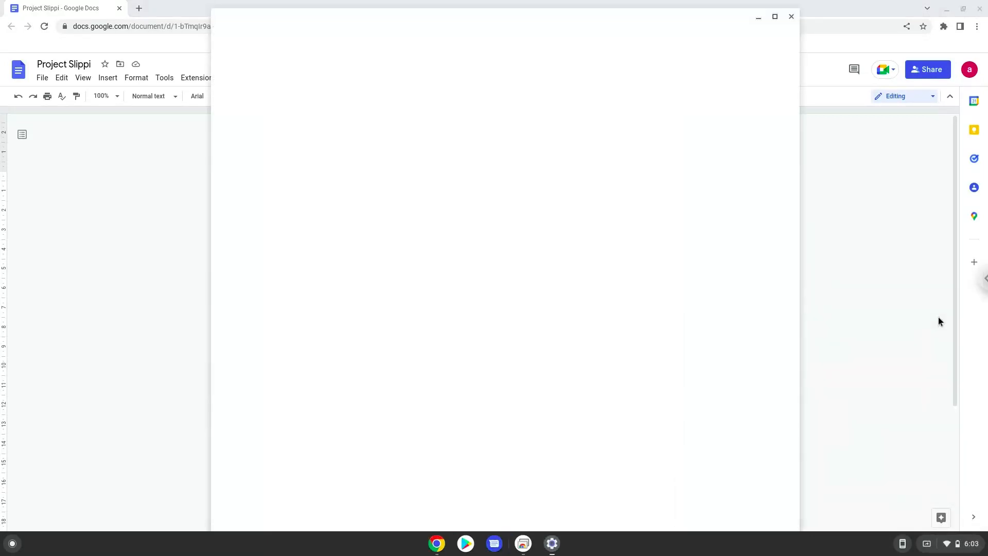
pyautogui.click(551, 543)
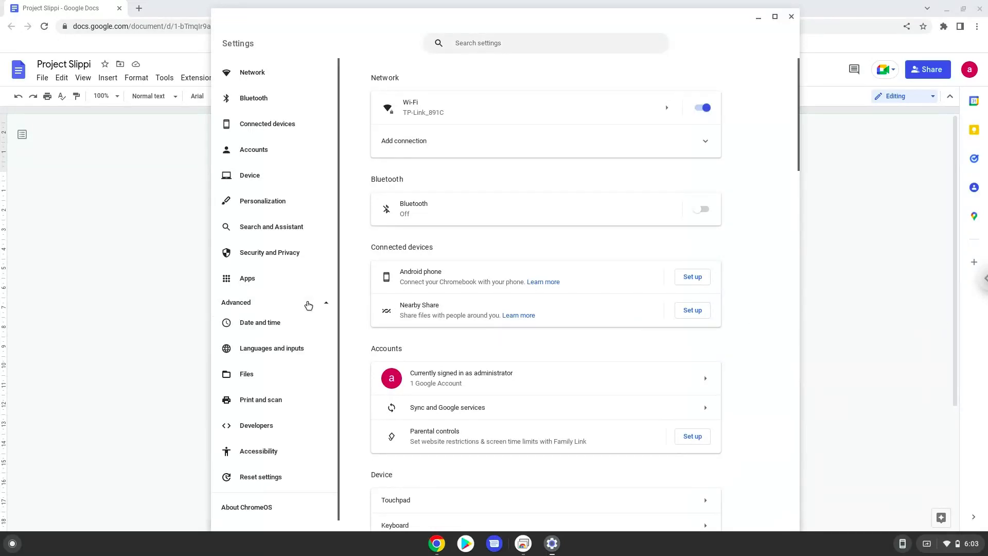
pyautogui.moveTo(303, 328)
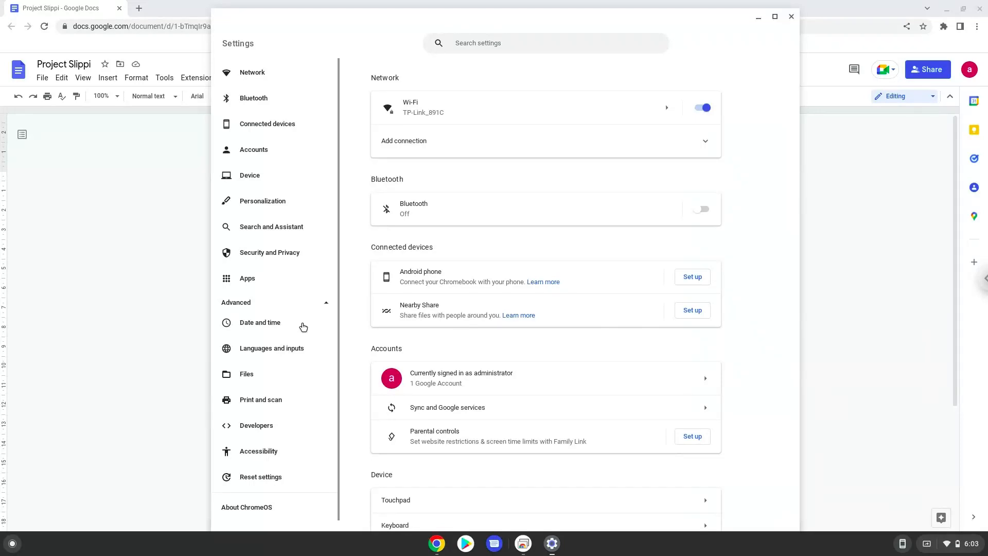
pyautogui.moveTo(282, 433)
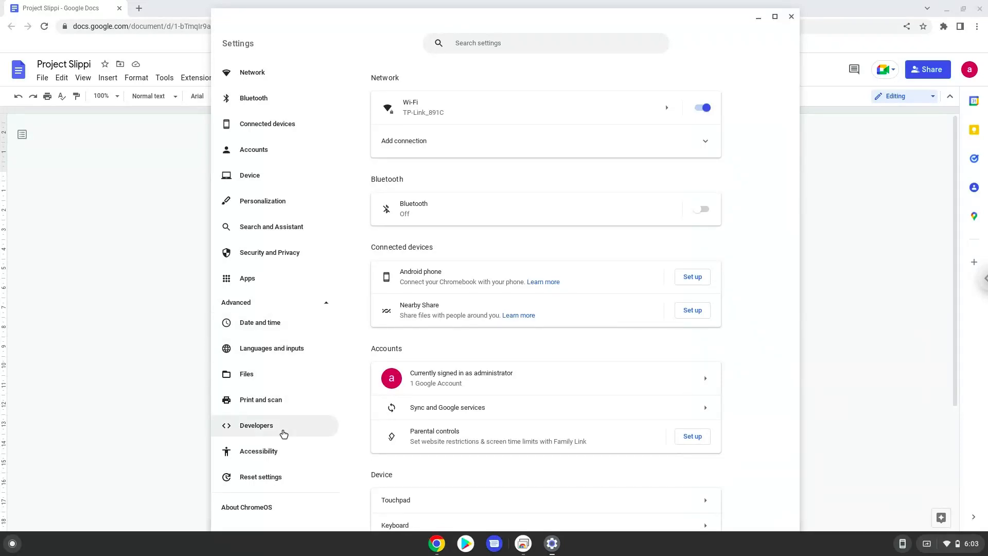
pyautogui.click(257, 424)
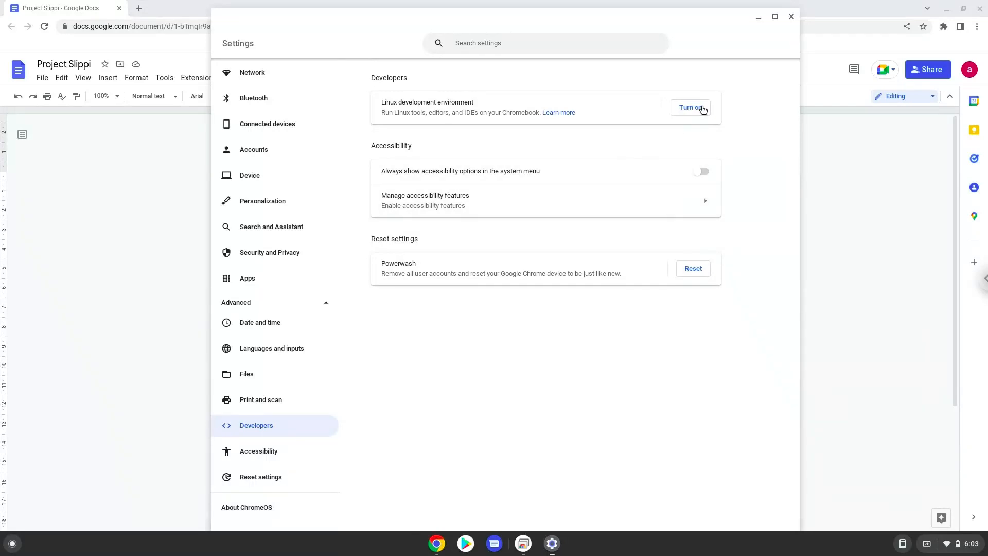
# Install the Linux development environment with the recommended disk size and close its terminal.
pyautogui.click(691, 107)
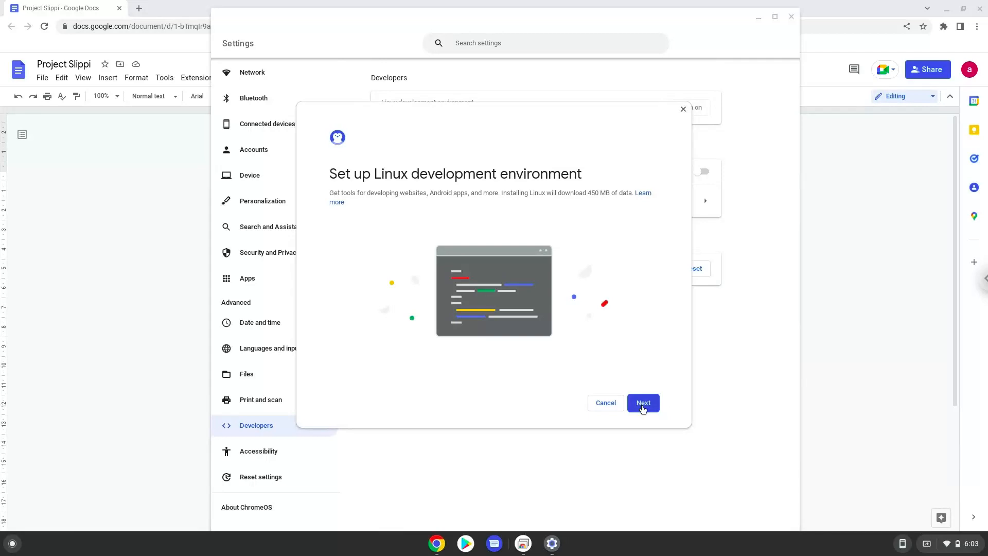
pyautogui.click(643, 403)
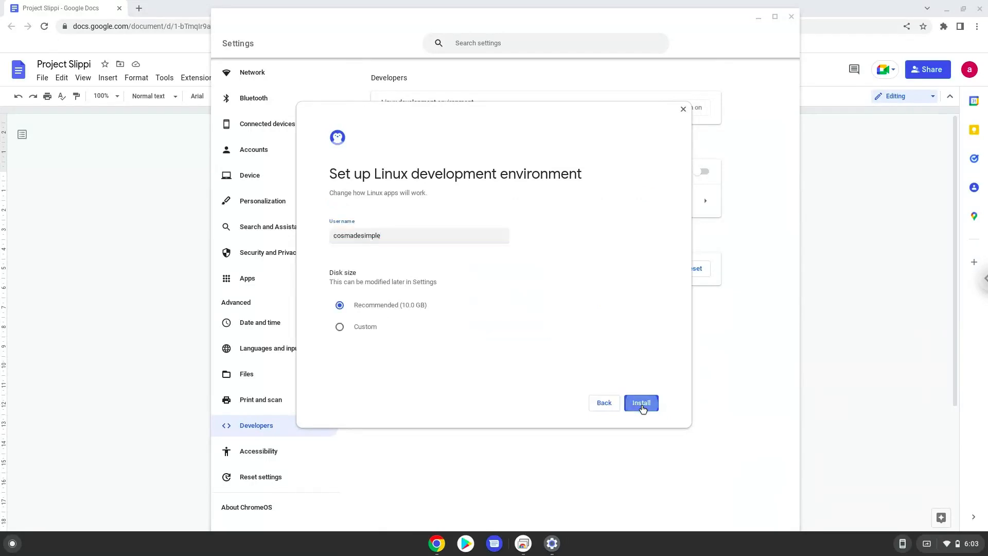
pyautogui.click(640, 403)
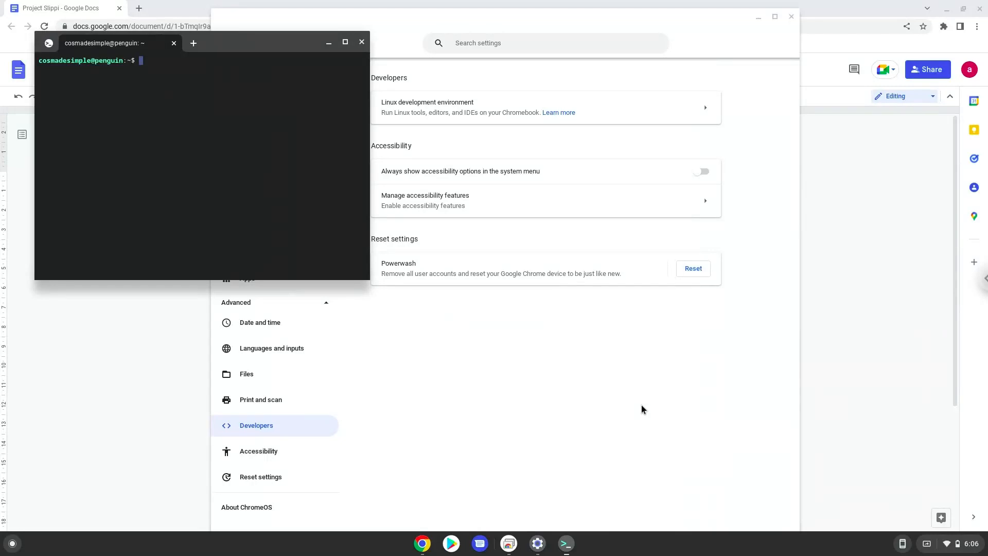
pyautogui.moveTo(641, 407)
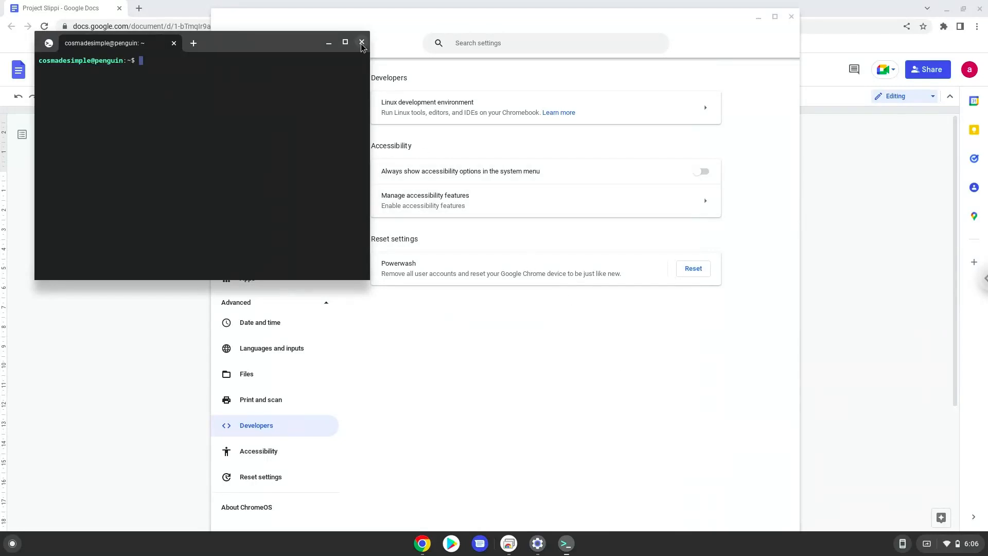
pyautogui.click(362, 43)
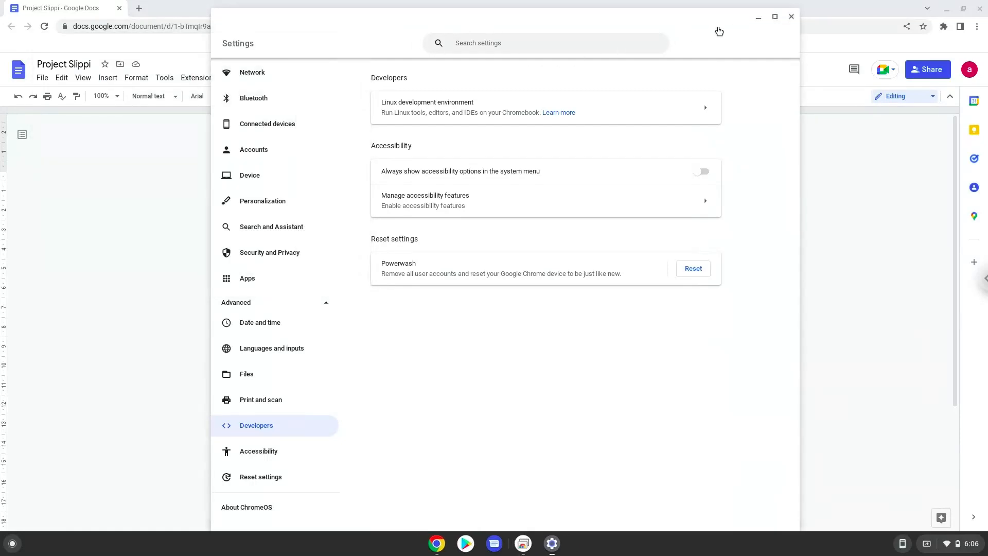
# Close Settings, copy the wget download command from the doc, and search the launcher for Terminal.
pyautogui.click(792, 16)
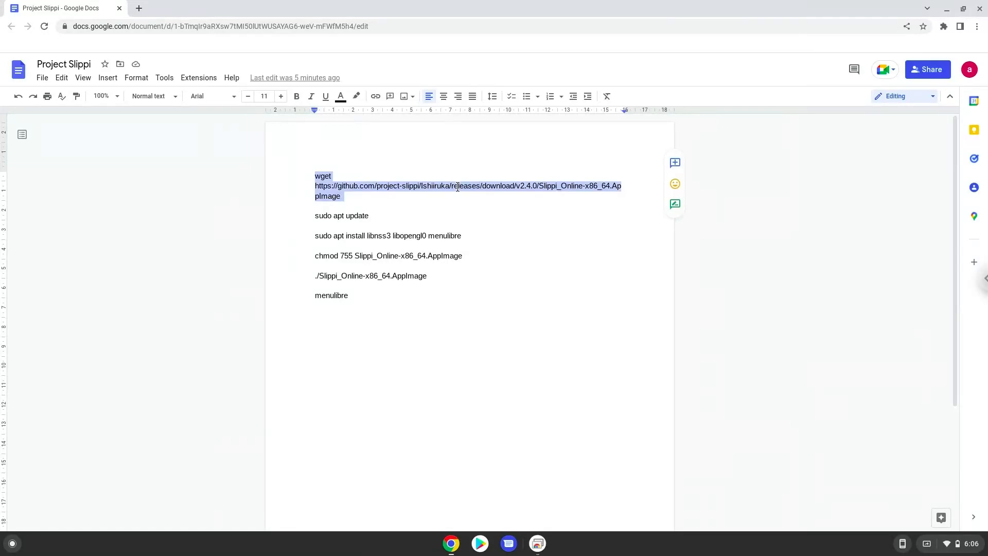
pyautogui.rightClick(457, 186)
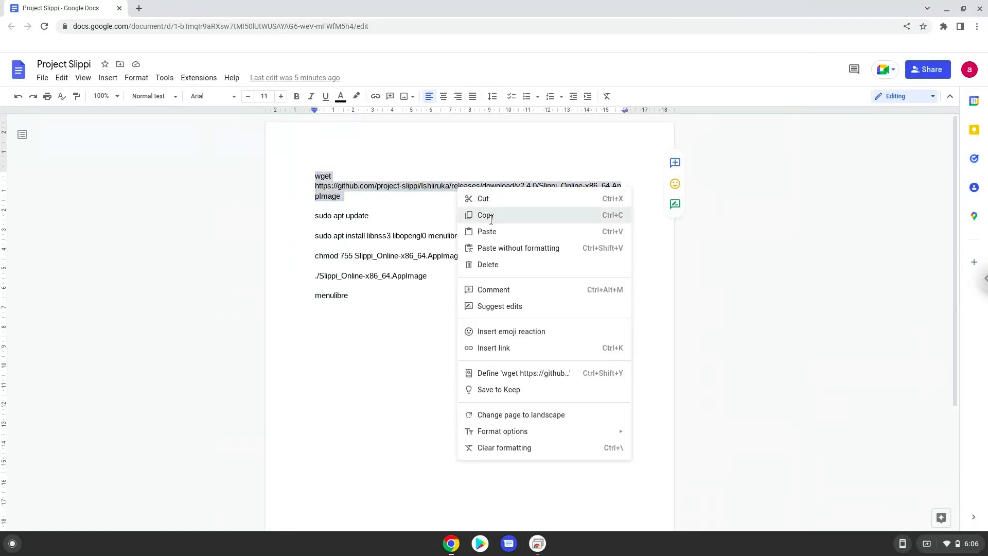
pyautogui.click(485, 215)
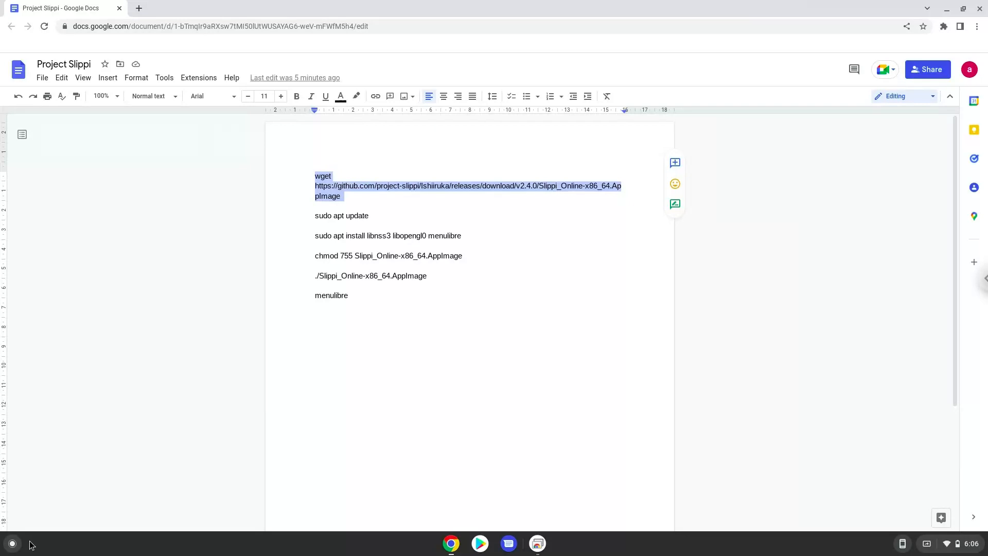
pyautogui.click(12, 543)
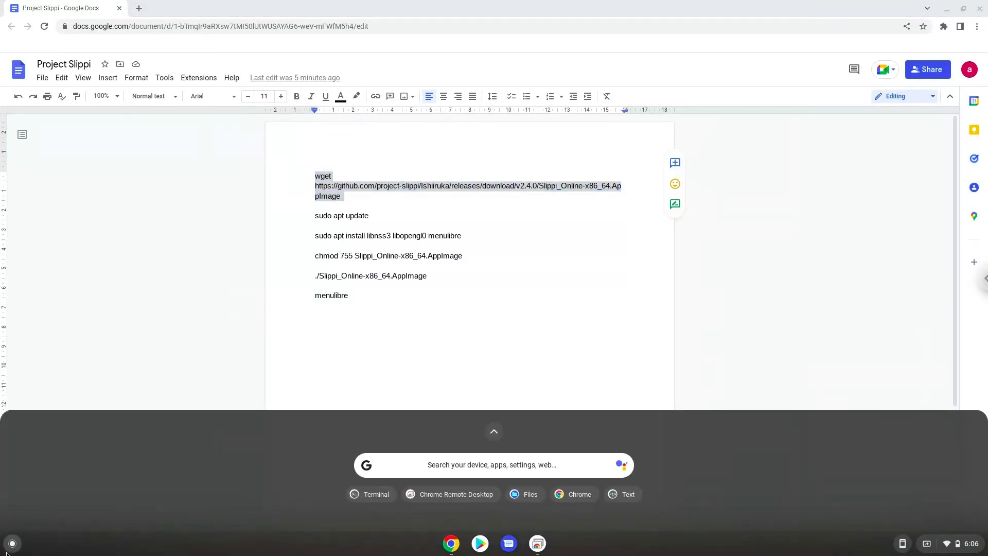
pyautogui.write('terminal')
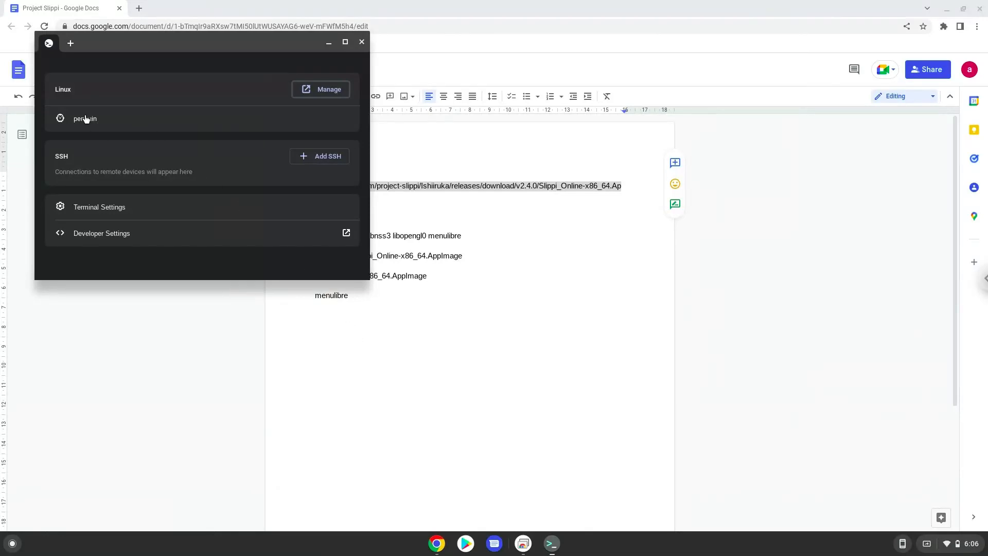
# Open the penguin Linux shell and download Slippi_Online-x86_64.AppImage with the pasted wget command.
pyautogui.click(85, 119)
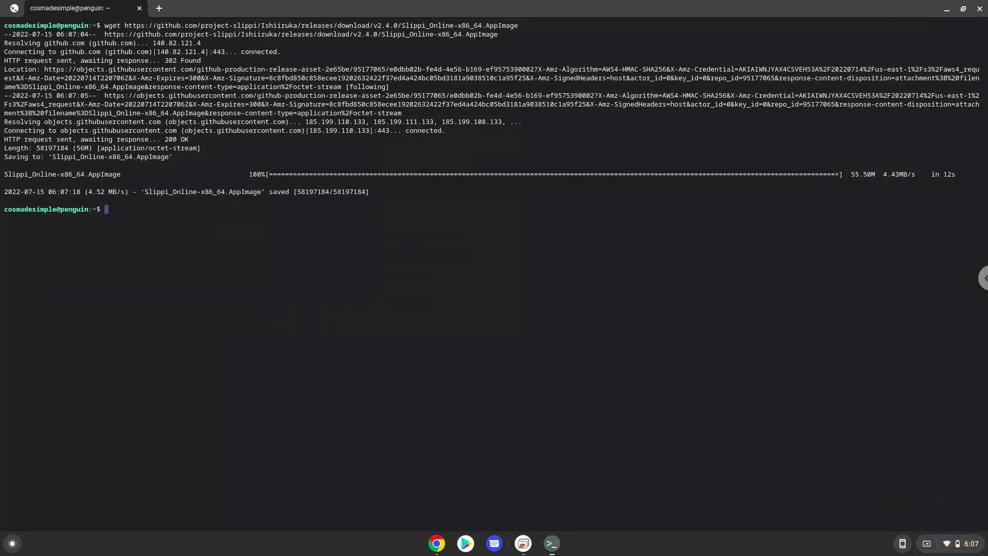
pyautogui.moveTo(398, 444)
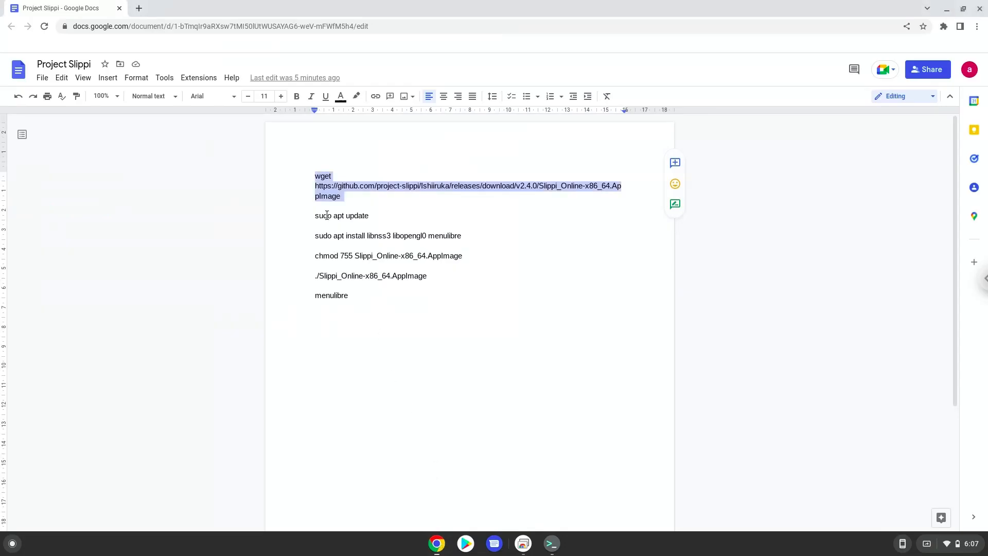
# Copy the sudo apt update line and run it in Terminal.
pyautogui.rightClick(326, 216)
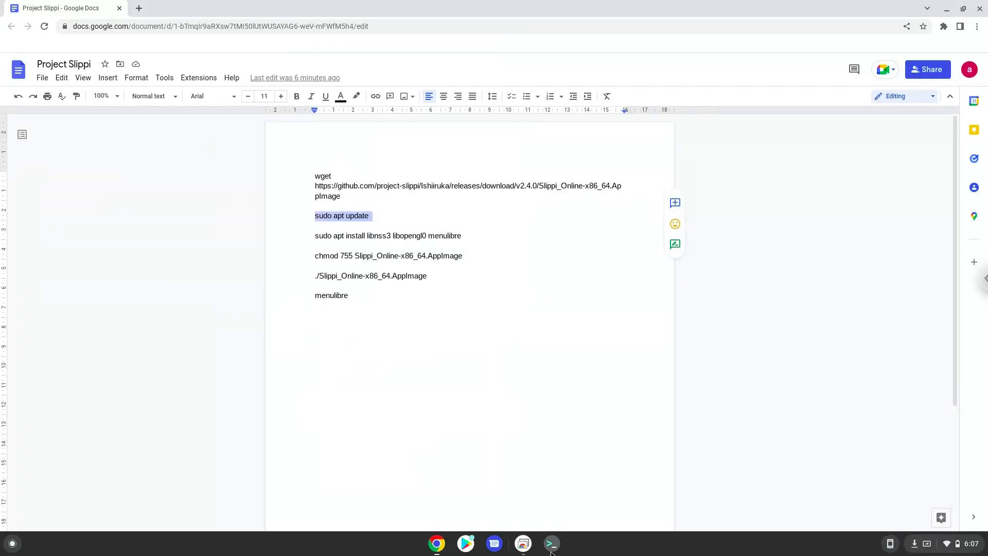
pyautogui.click(549, 543)
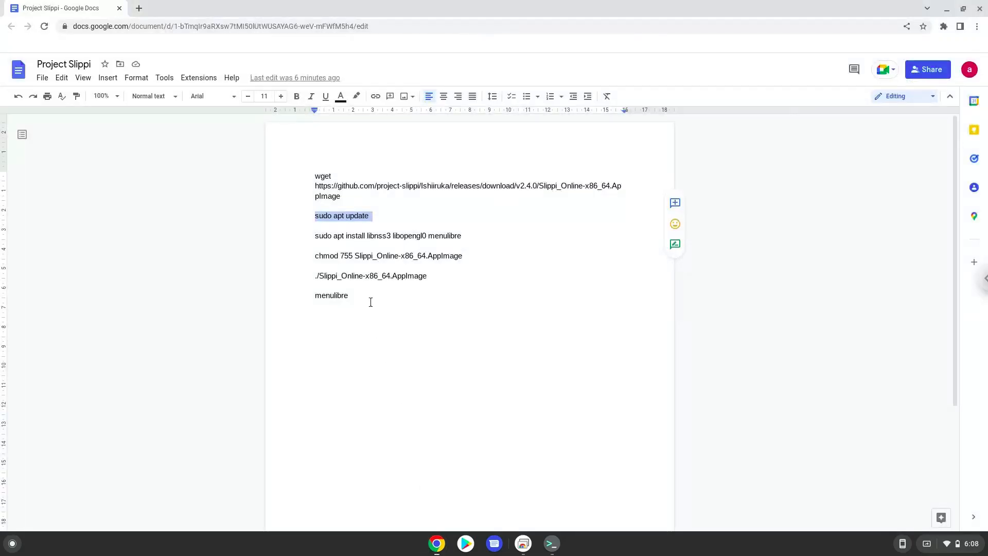
# Install libnss3, libopengl0 and menulibre with sudo apt install, then return to the doc.
pyautogui.click(355, 235)
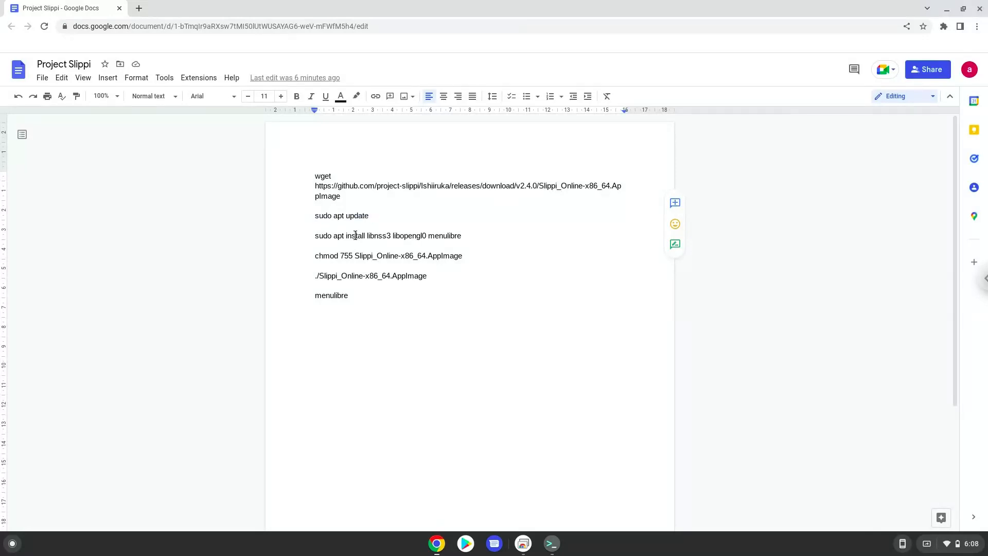
pyautogui.rightClick(388, 236)
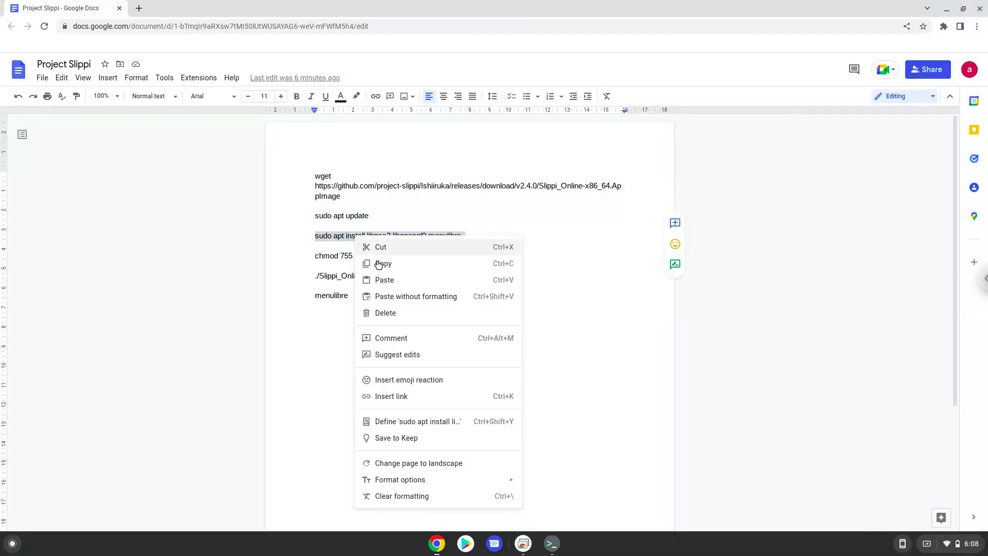
pyautogui.click(495, 485)
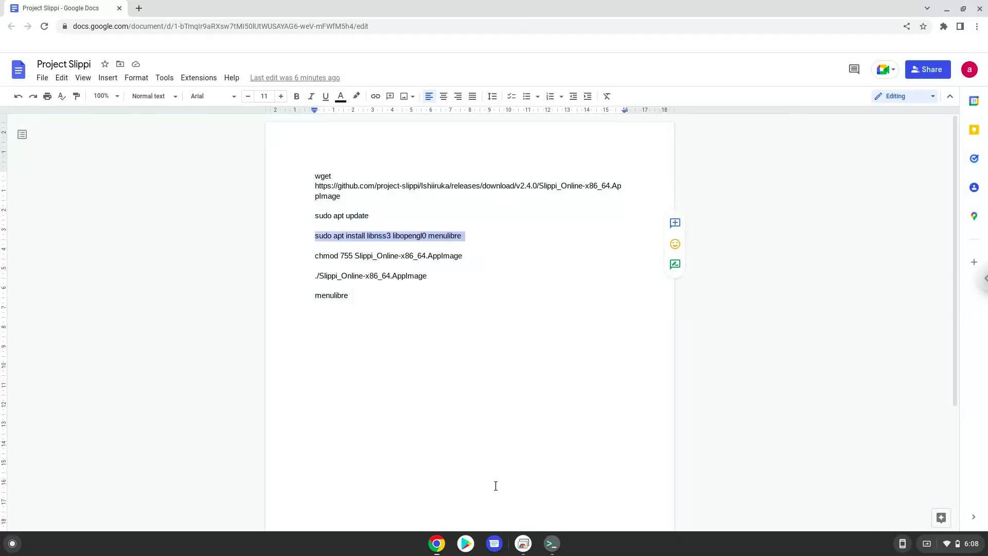
pyautogui.click(549, 543)
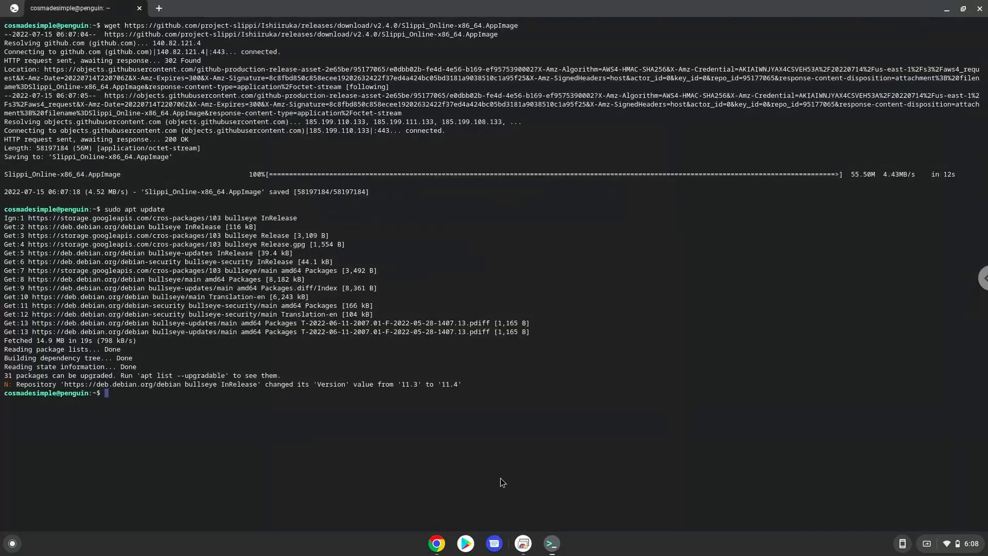
pyautogui.write('sudo apt install libnss3 libopengl0 menulibre')
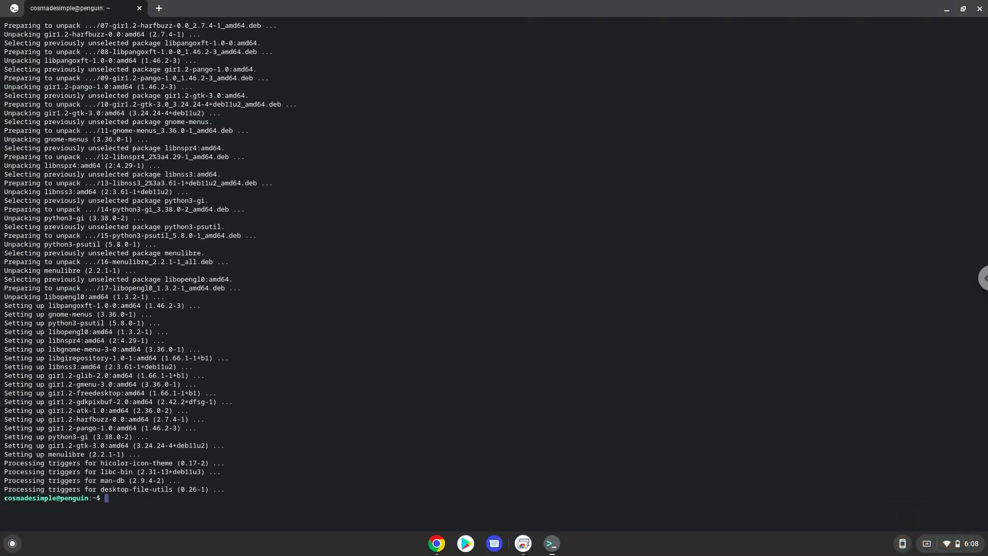
pyautogui.moveTo(439, 502)
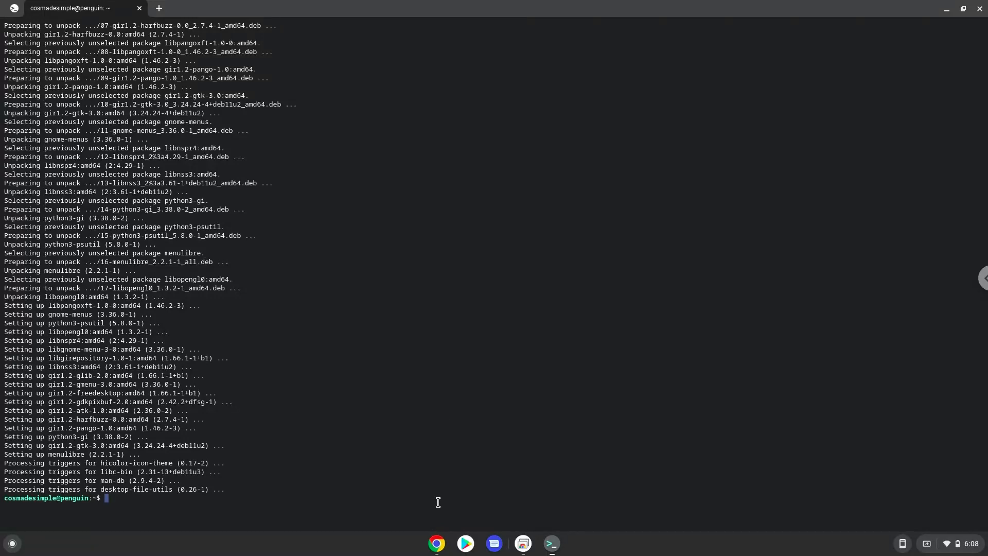
pyautogui.click(436, 543)
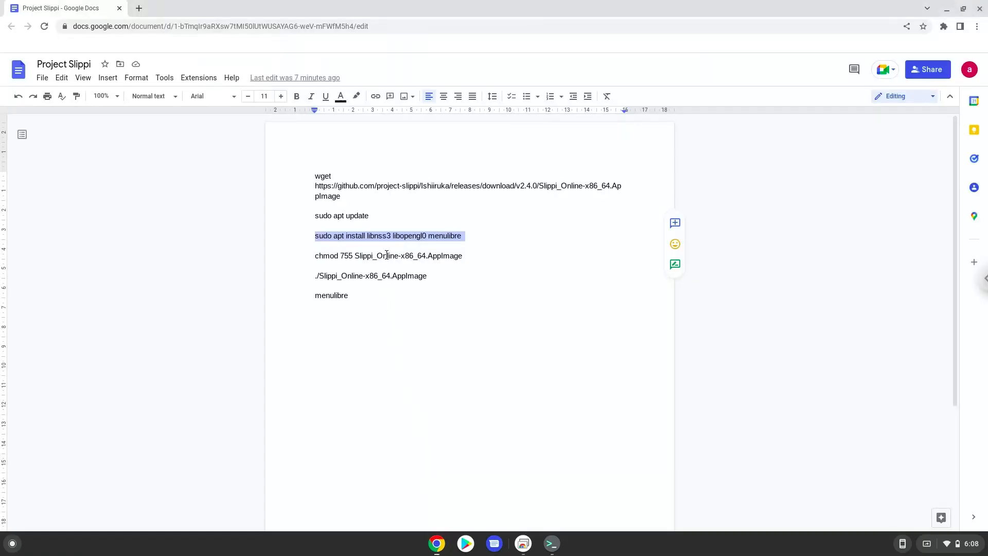
# Copy the chmod 755 Slippi_Online-x86_64.AppImage command and switch to Terminal.
pyautogui.rightClick(388, 255)
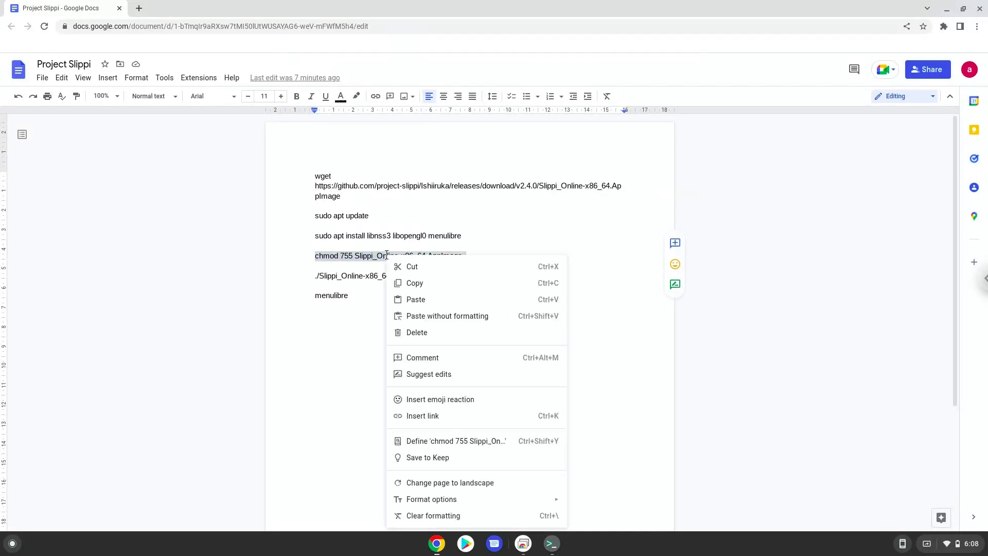
pyautogui.moveTo(415, 283)
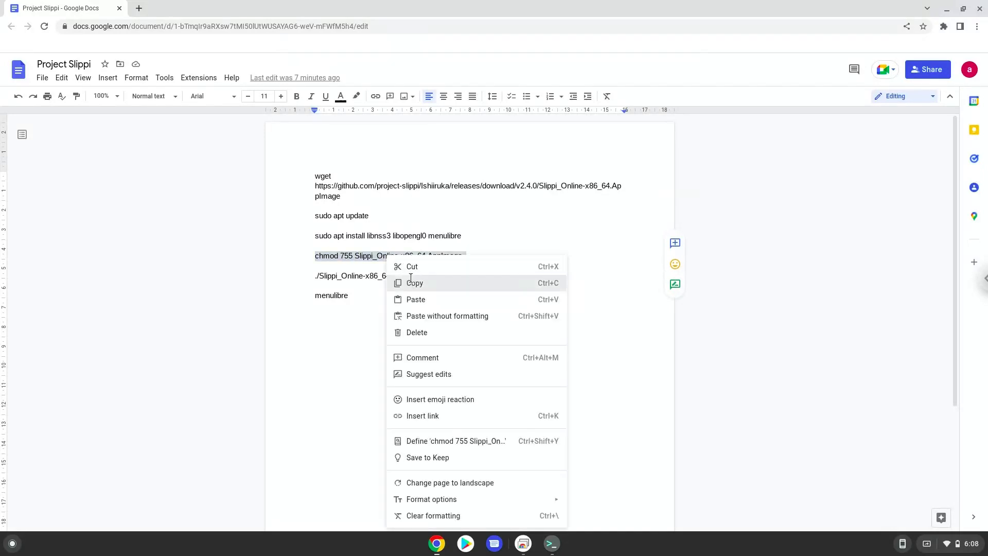
pyautogui.click(414, 283)
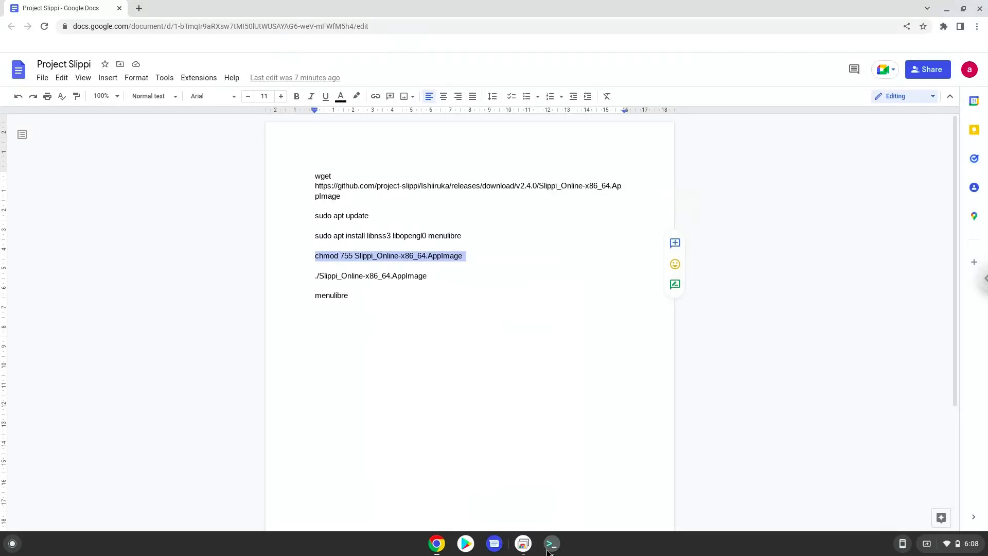
pyautogui.click(551, 542)
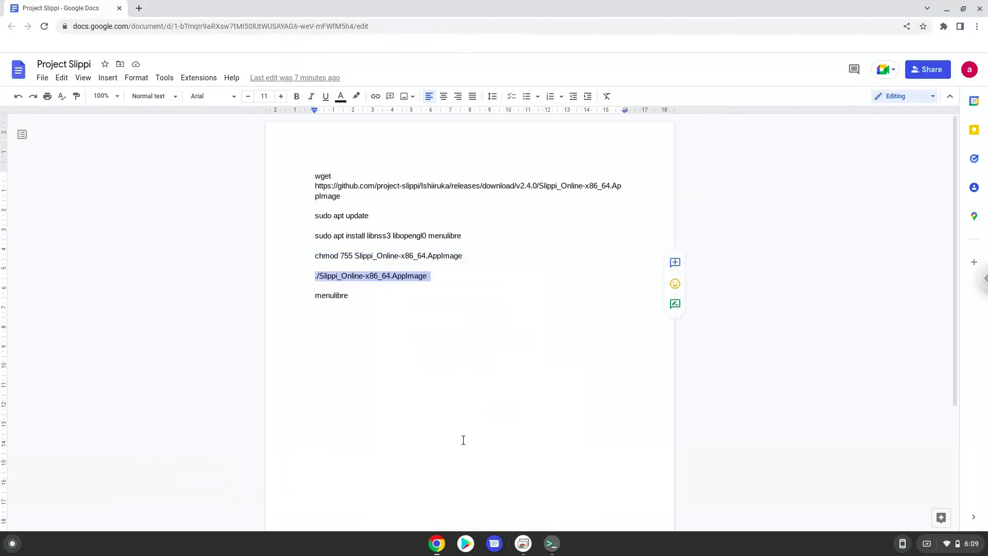
# Switch to Terminal to run chmod 755 and launch the Slippi AppImage.
pyautogui.click(550, 543)
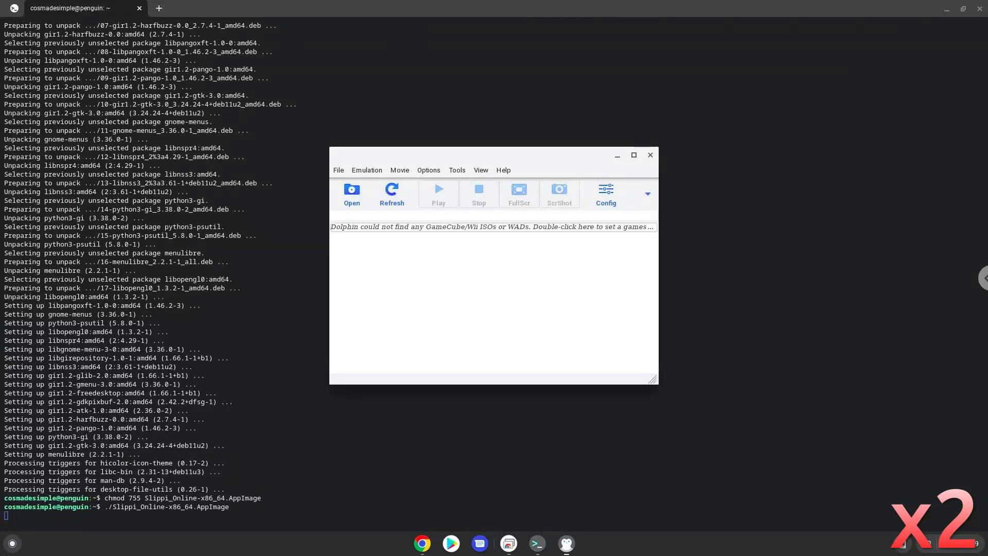
pyautogui.click(503, 169)
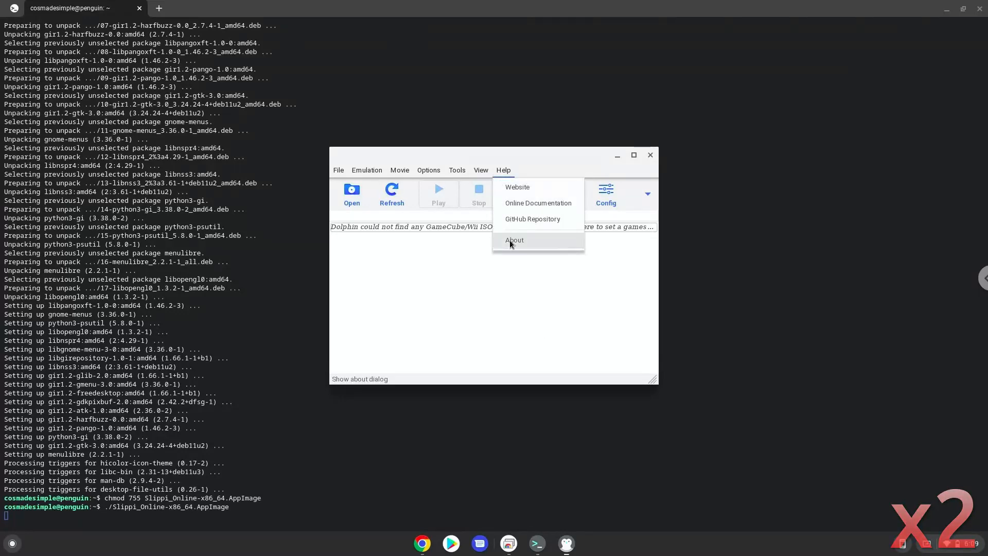
pyautogui.click(514, 240)
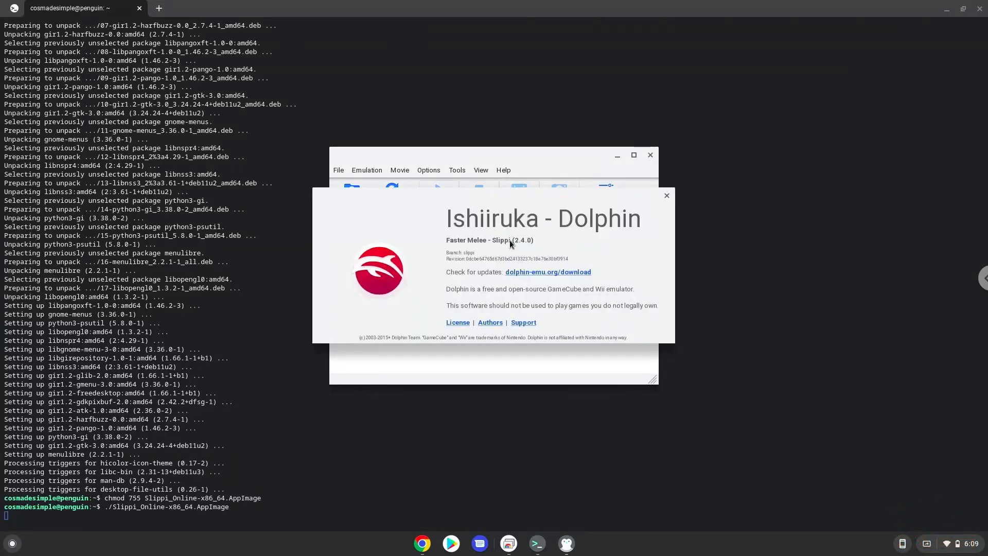
pyautogui.moveTo(514, 244)
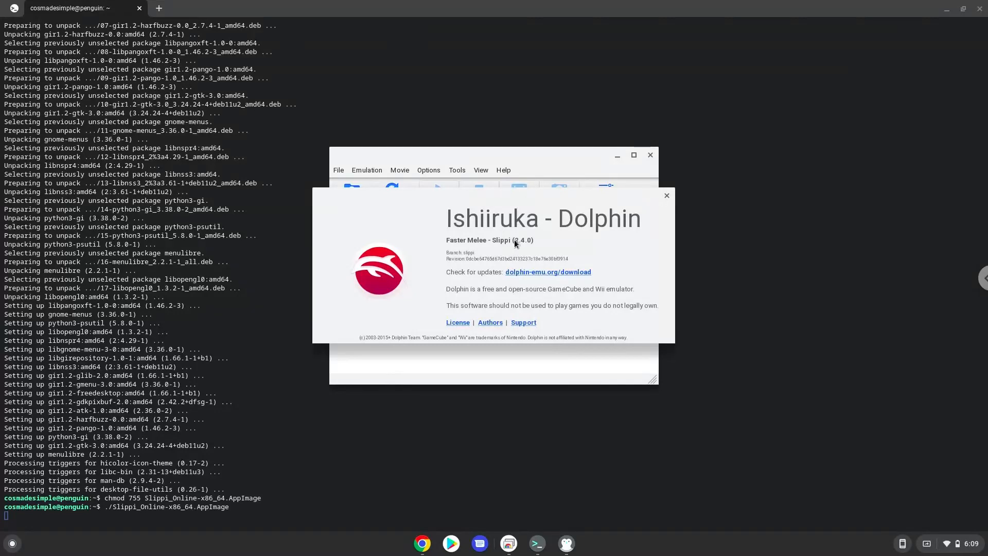
pyautogui.moveTo(550, 237)
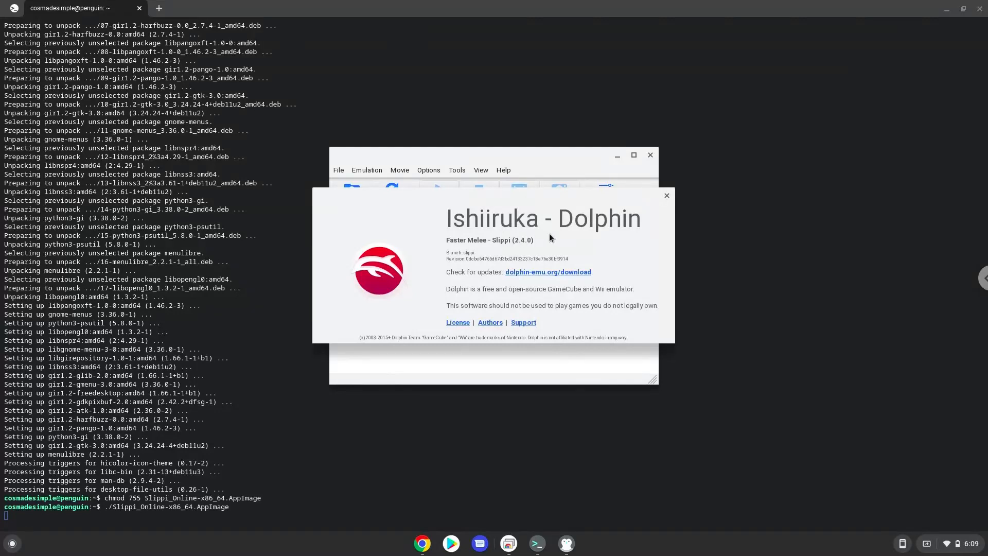
pyautogui.moveTo(628, 218)
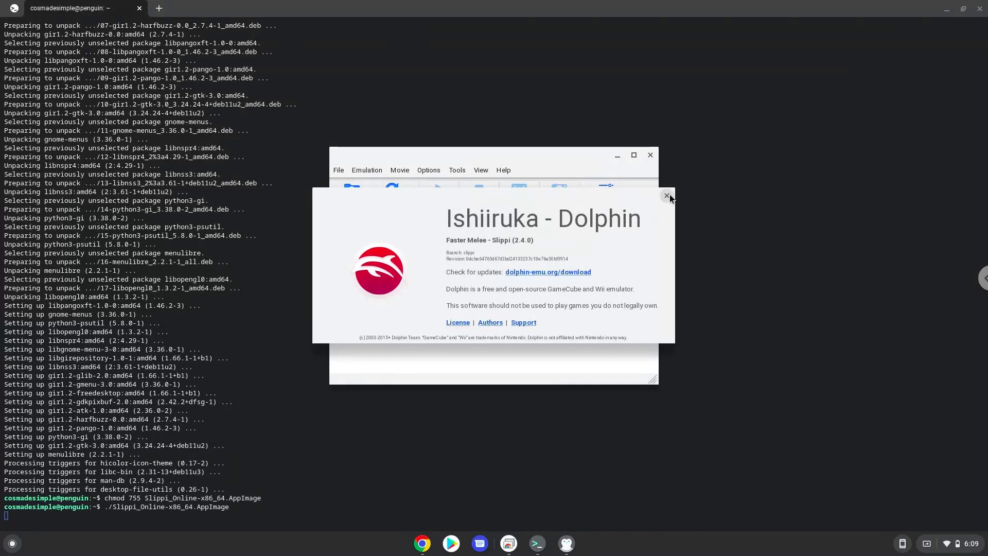
pyautogui.click(666, 196)
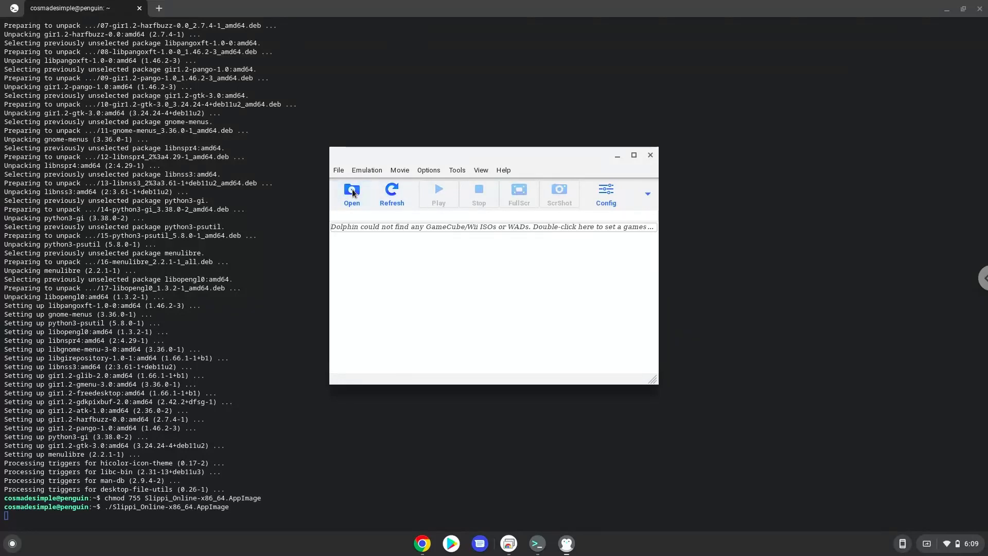
# Browse for a game in Dolphin, then open Files on Linux files showing the Slippi AppImage.
pyautogui.click(352, 193)
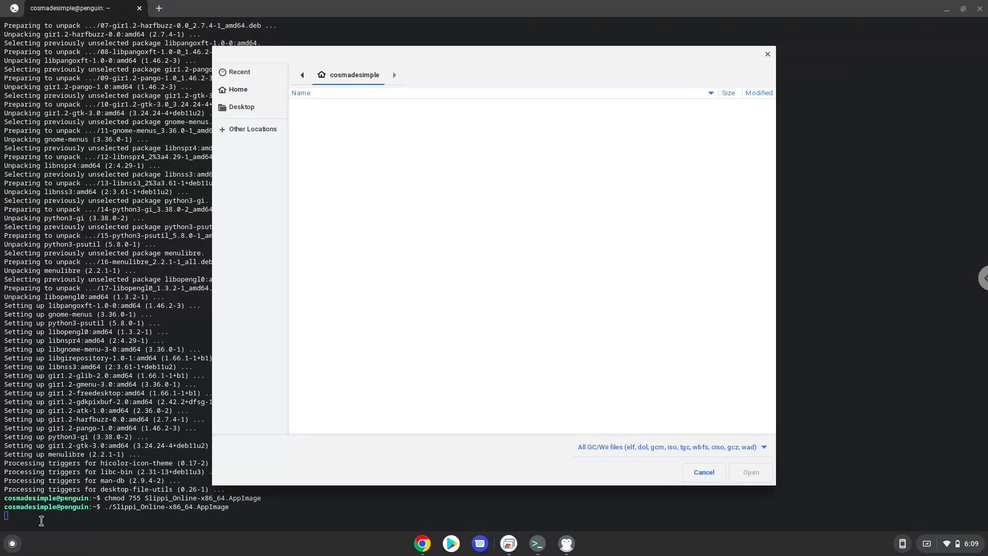
pyautogui.click(12, 544)
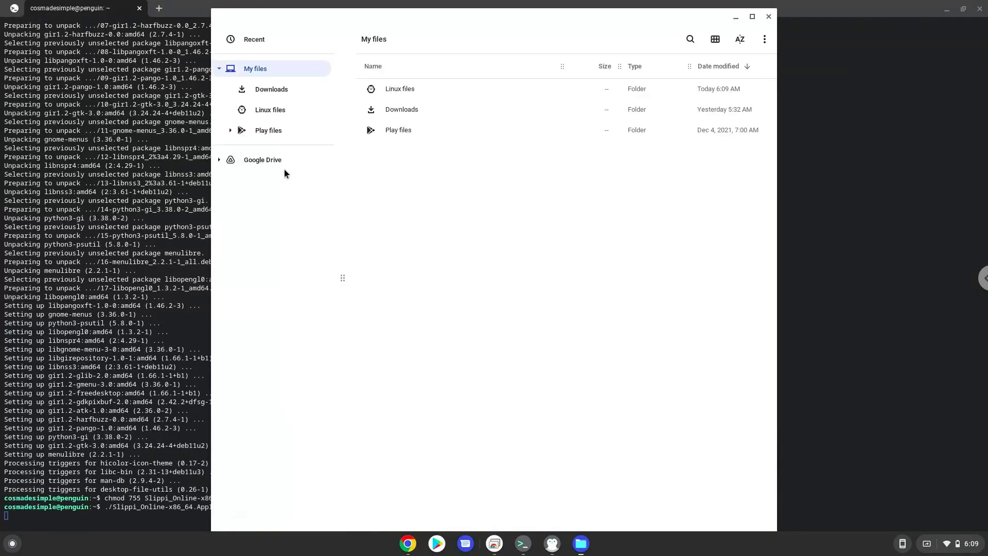
pyautogui.click(269, 110)
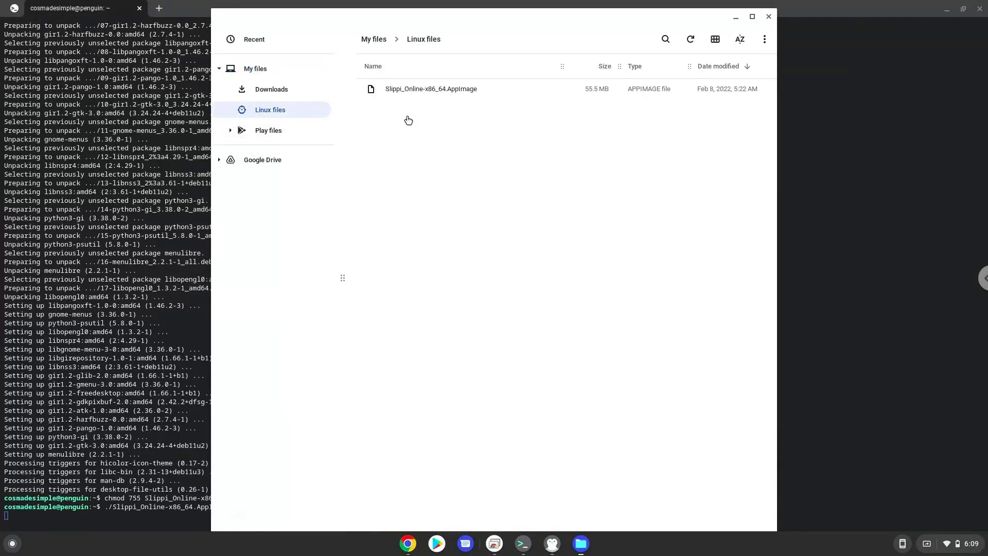
pyautogui.moveTo(442, 258)
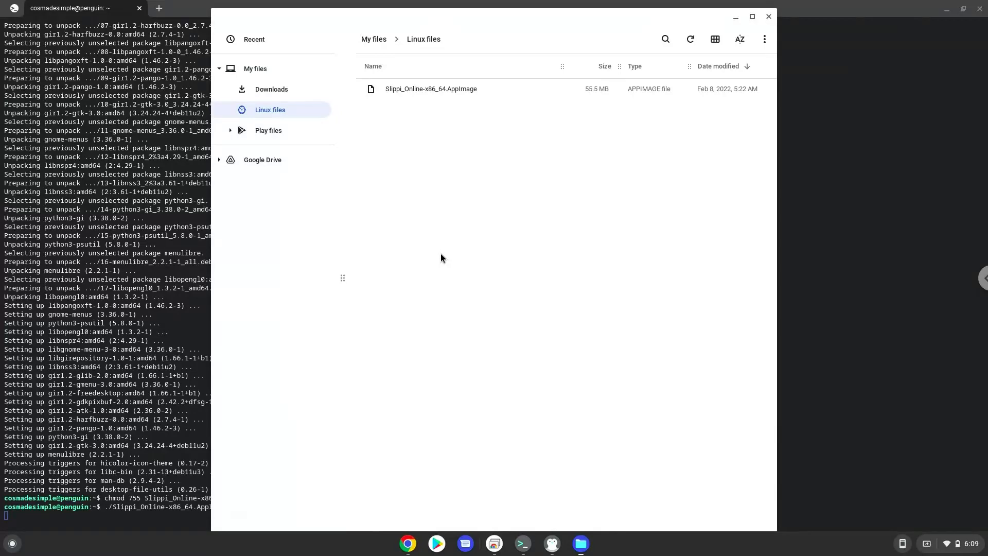
pyautogui.moveTo(441, 269)
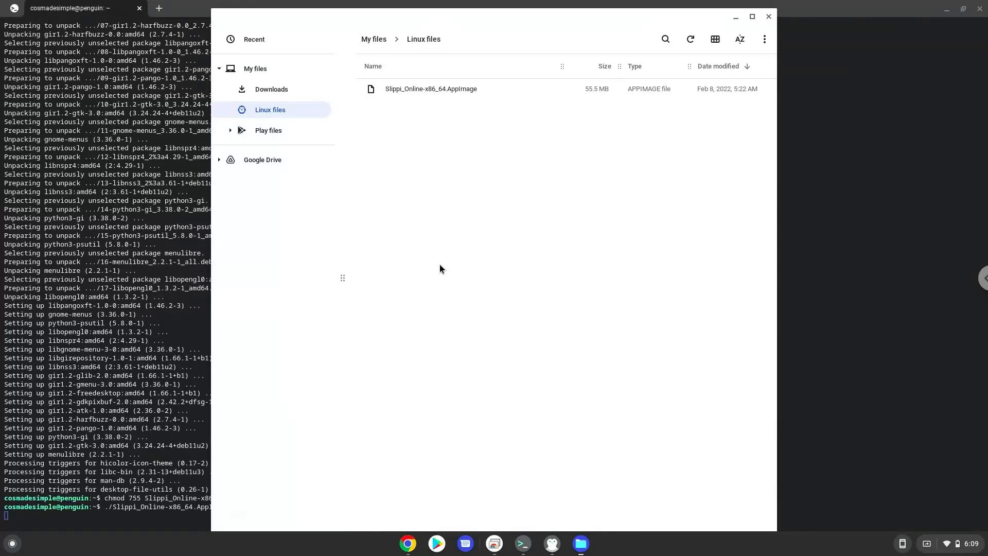
pyautogui.moveTo(618, 88)
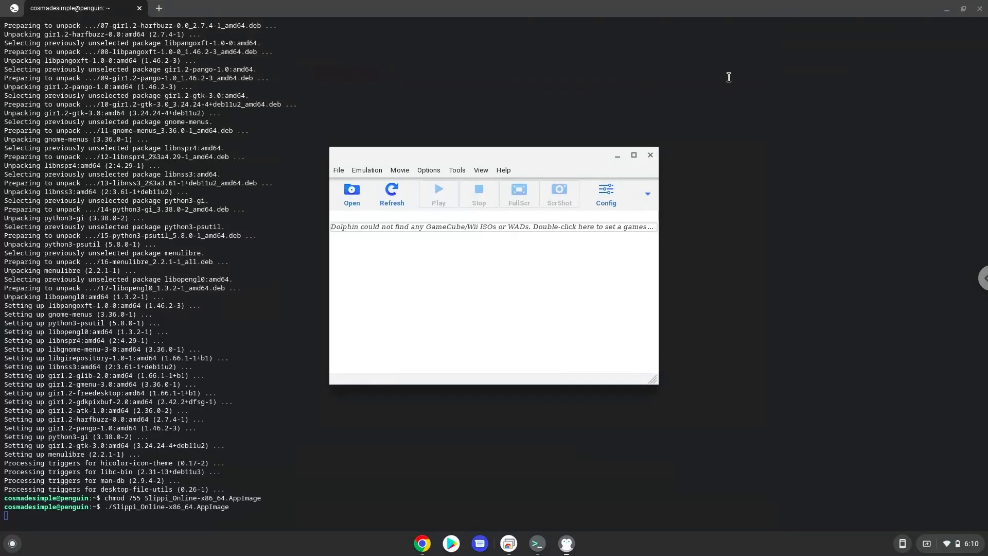
pyautogui.moveTo(657, 146)
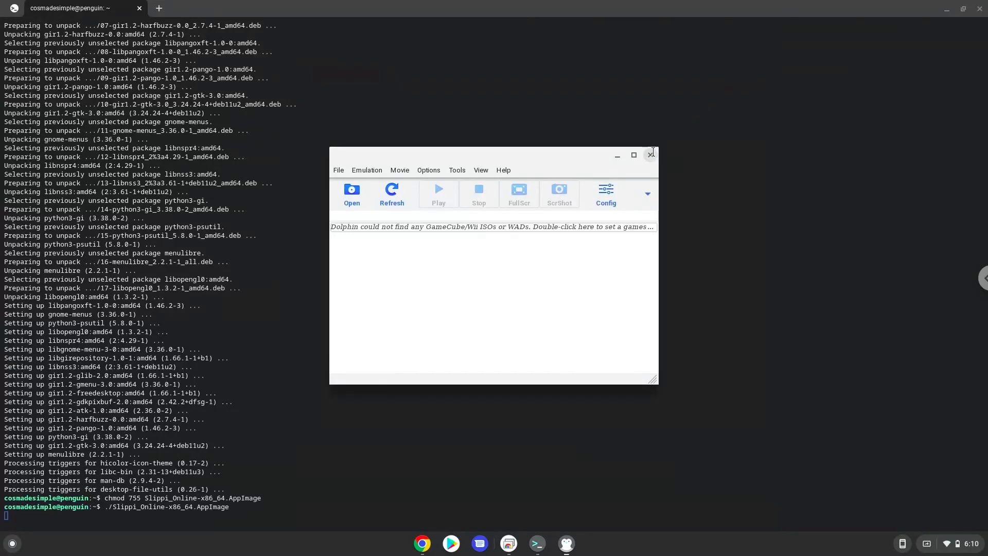
# Close the Slippi Dolphin emulator window.
pyautogui.click(652, 155)
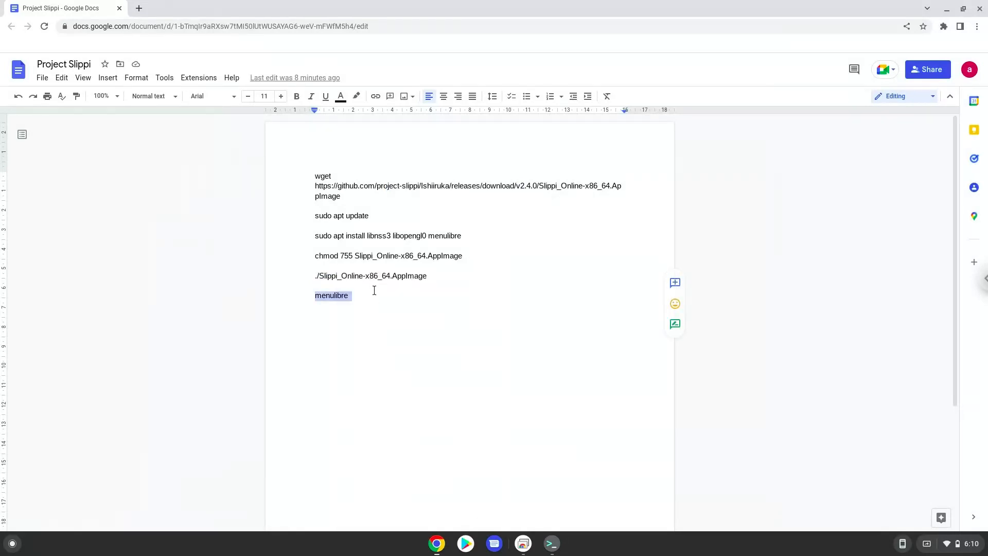
# Run menulibre in Terminal to open the MenuLibre menu editor.
pyautogui.click(551, 542)
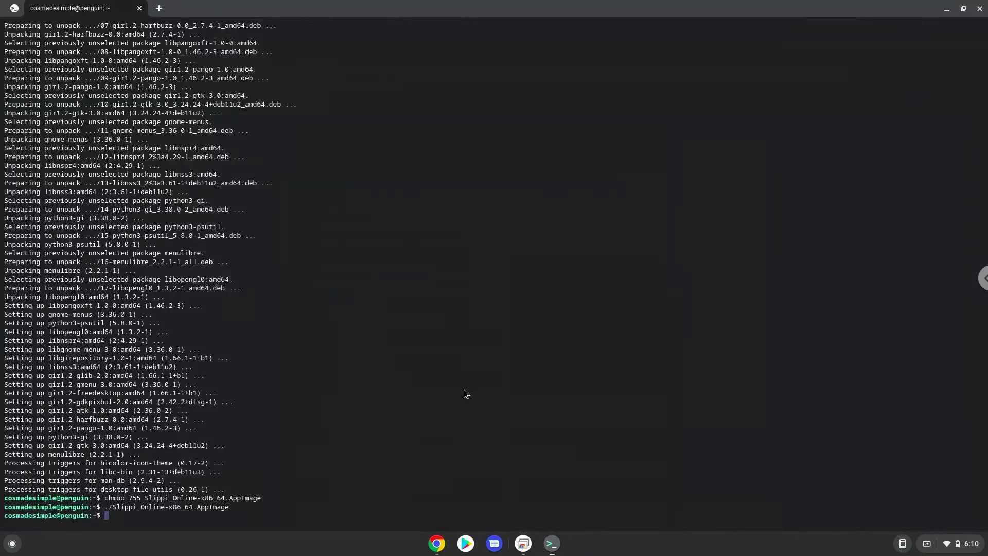
pyautogui.write('menulibre')
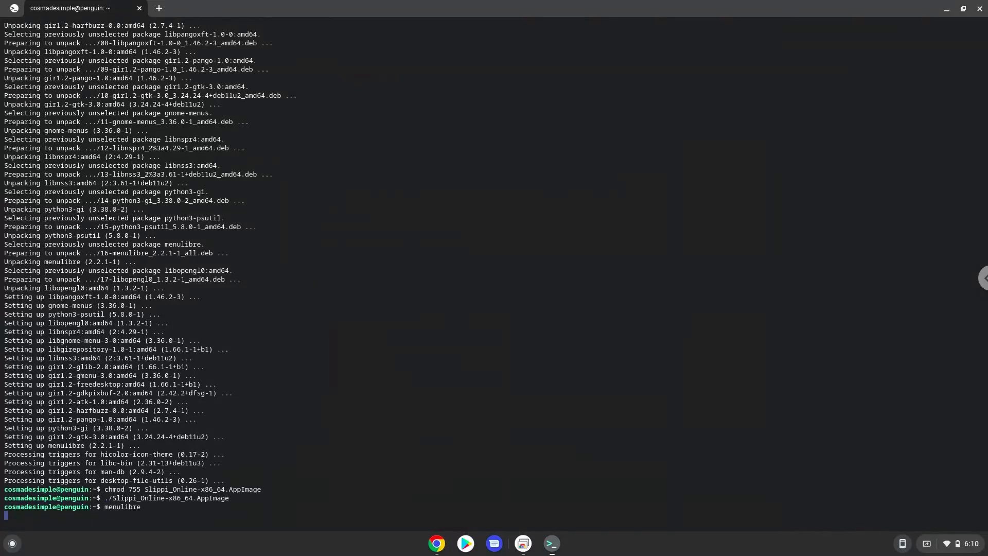
pyautogui.press('Return')
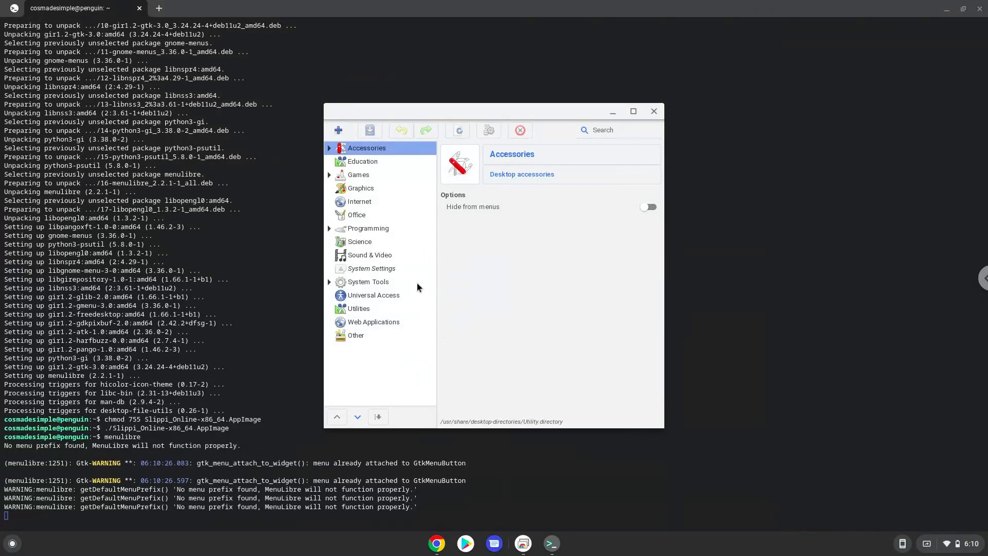
pyautogui.moveTo(369, 177)
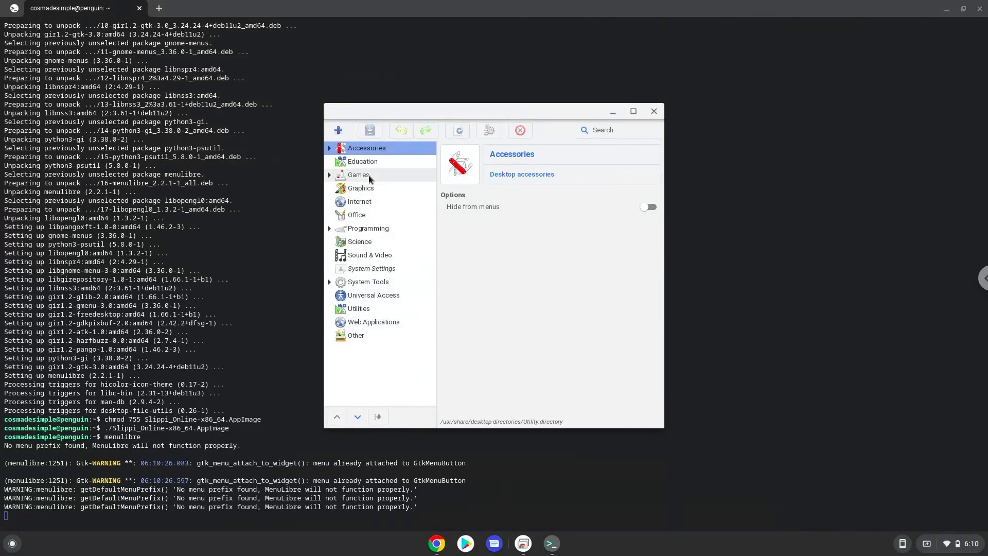
# Add a new launcher named 'Project Slippi' under the Games category.
pyautogui.click(359, 174)
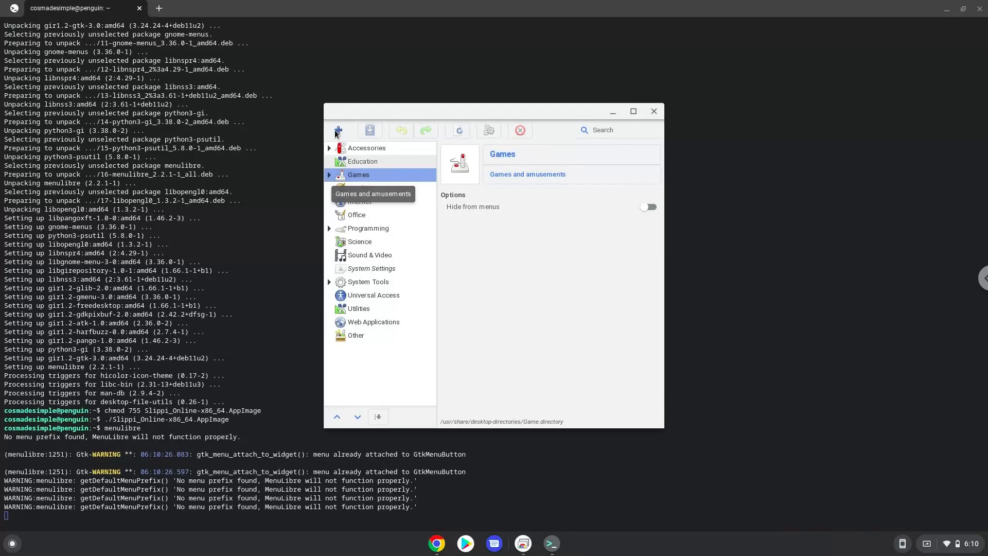
pyautogui.click(338, 131)
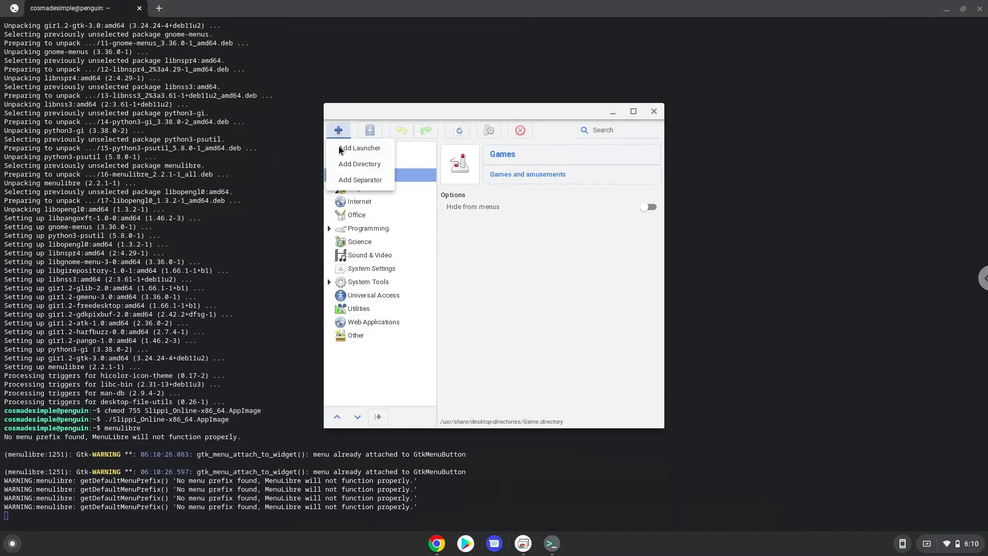
pyautogui.click(360, 147)
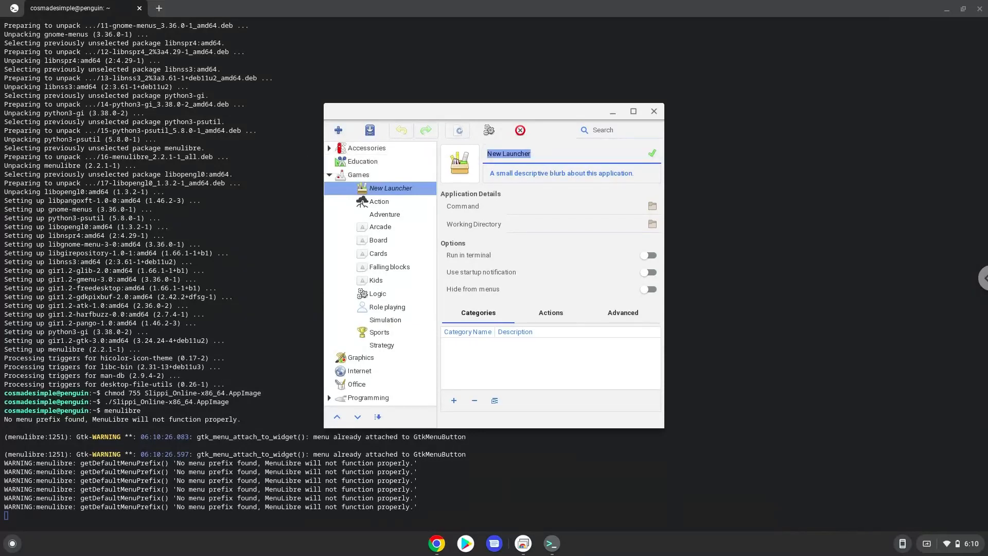
pyautogui.write('Project Slippi')
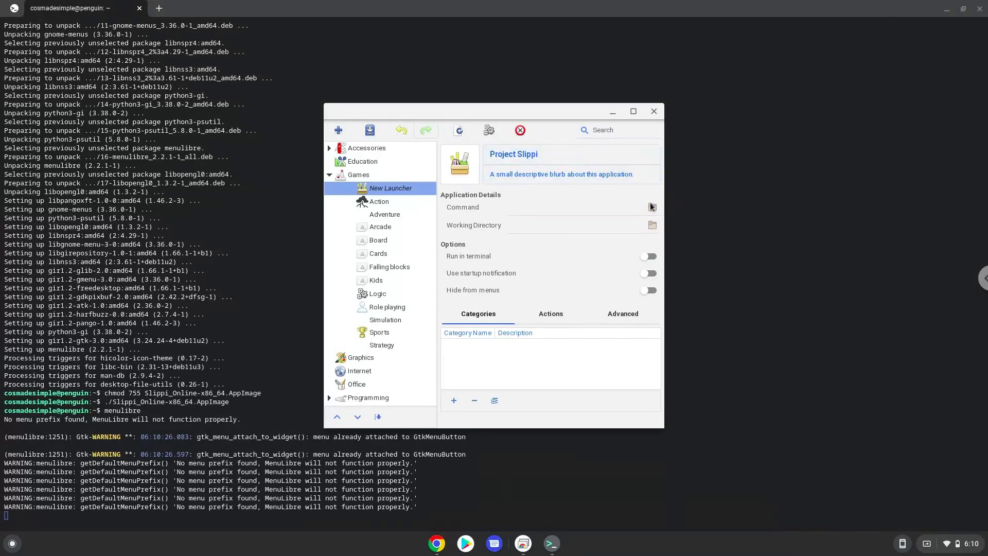
# Set its command to the Slippi AppImage in the home folder, save, and close MenuLibre.
pyautogui.click(653, 207)
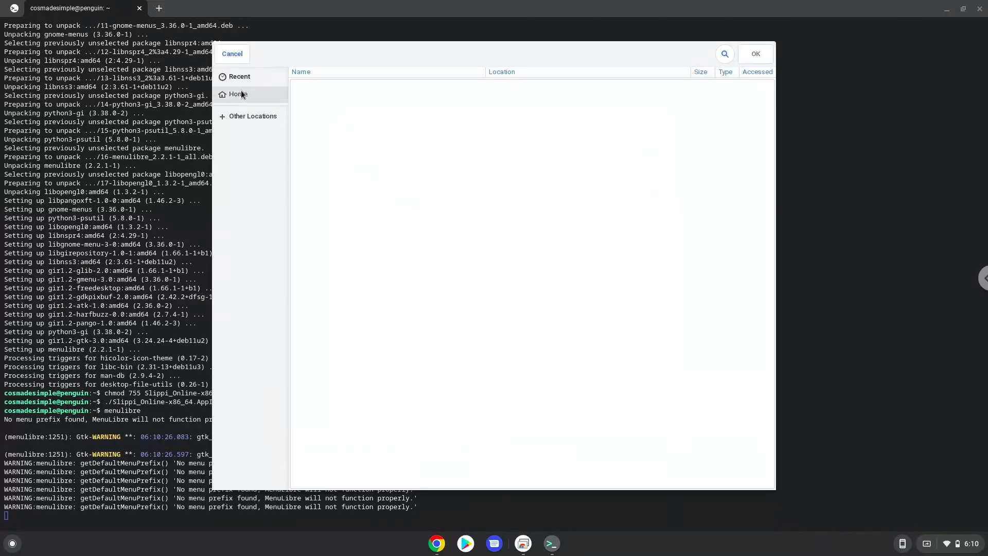
pyautogui.click(238, 94)
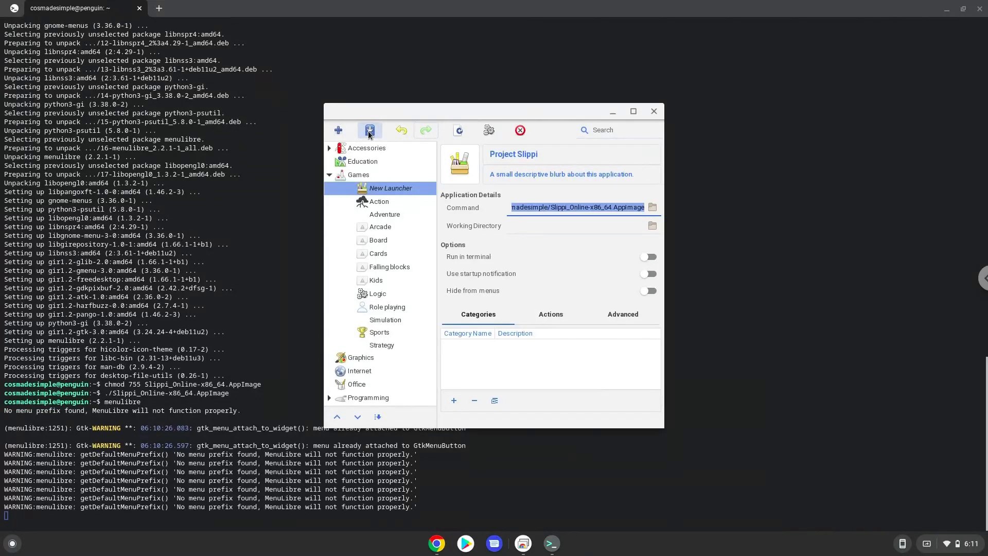
pyautogui.click(369, 130)
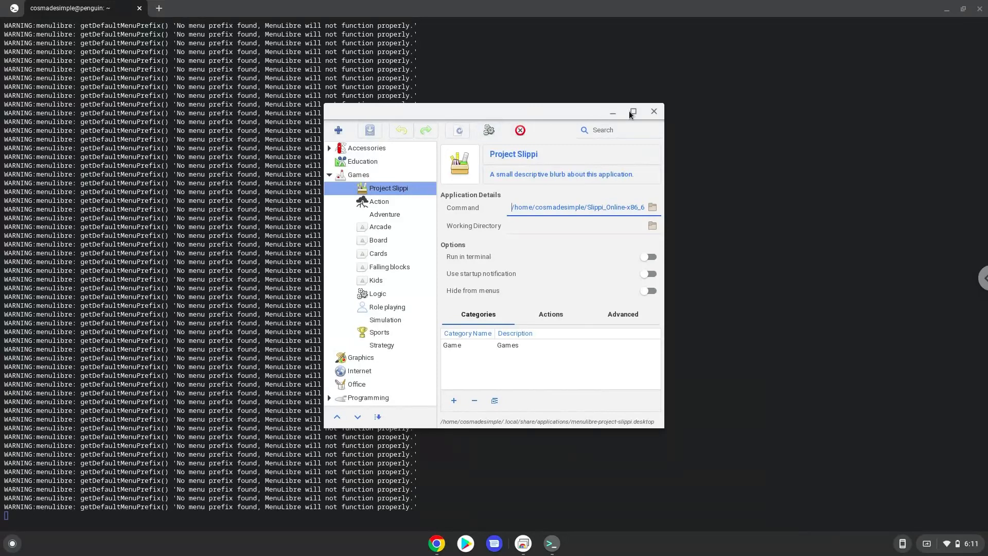
pyautogui.click(653, 111)
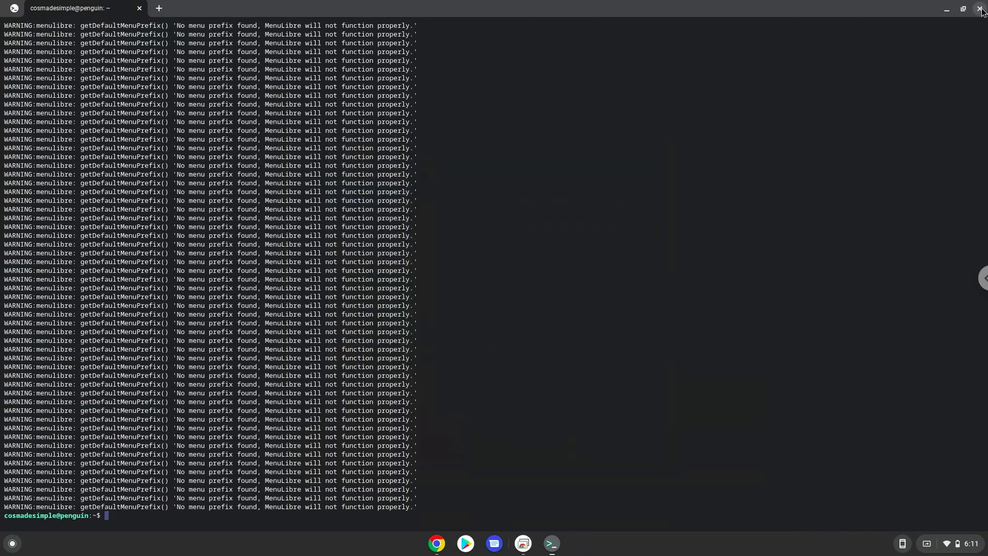
# Close the Linux Terminal window, confirming Leave in the prompt.
pyautogui.click(980, 8)
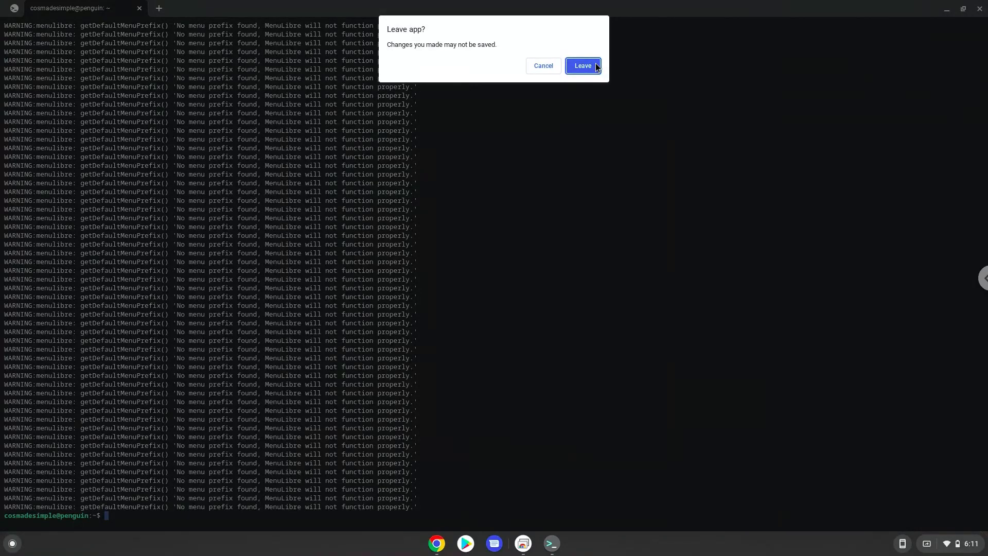
pyautogui.click(582, 66)
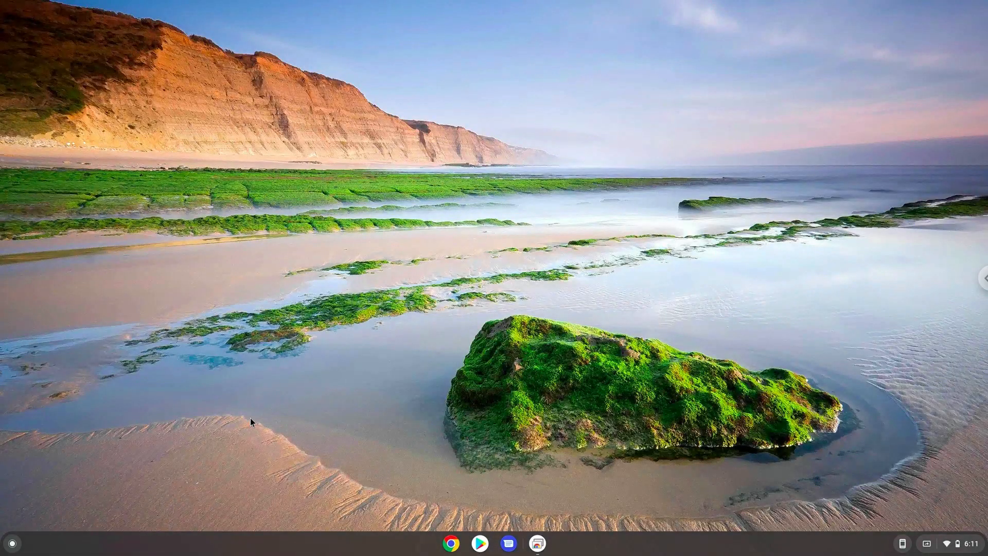
# Start Slippi Dolphin from the Project Slippi launcher entry.
pyautogui.click(11, 543)
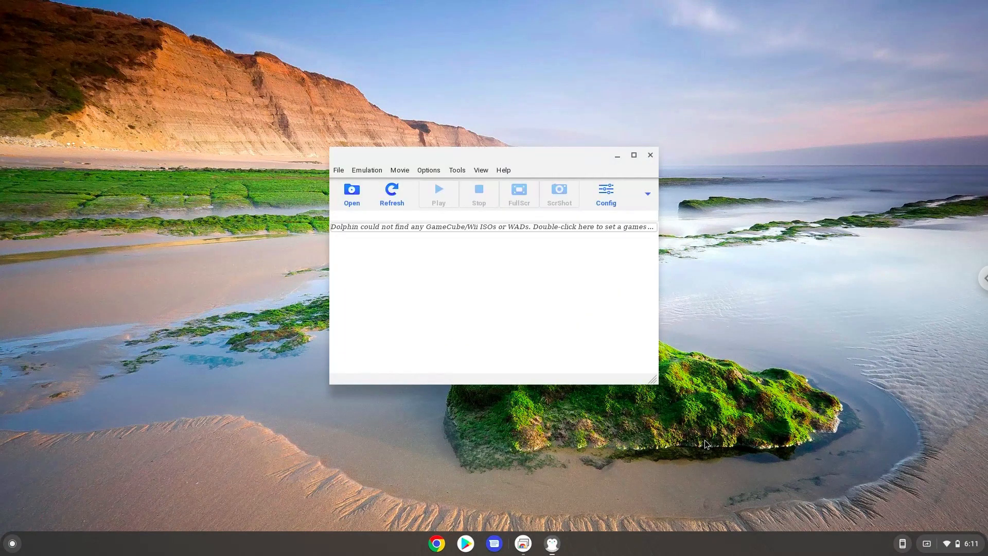
pyautogui.moveTo(575, 157)
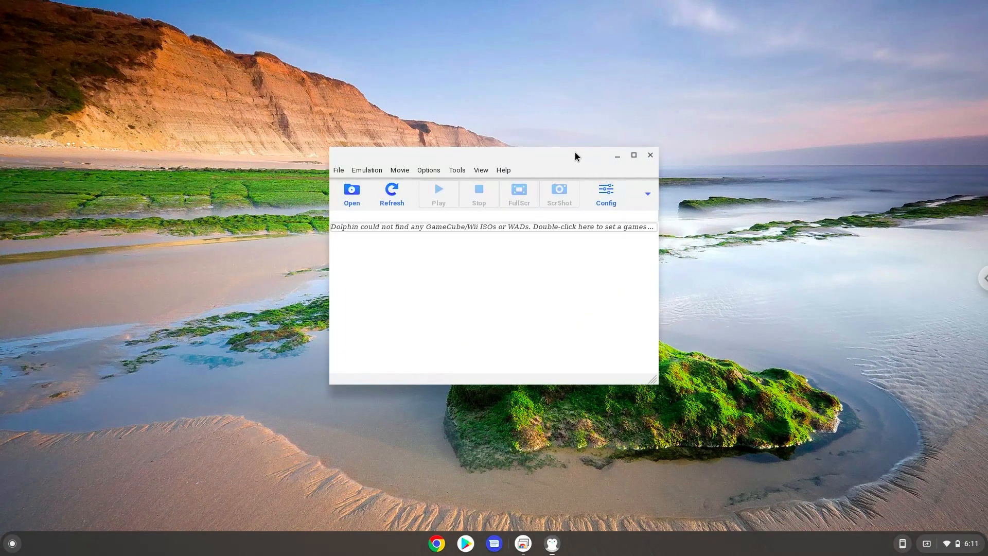